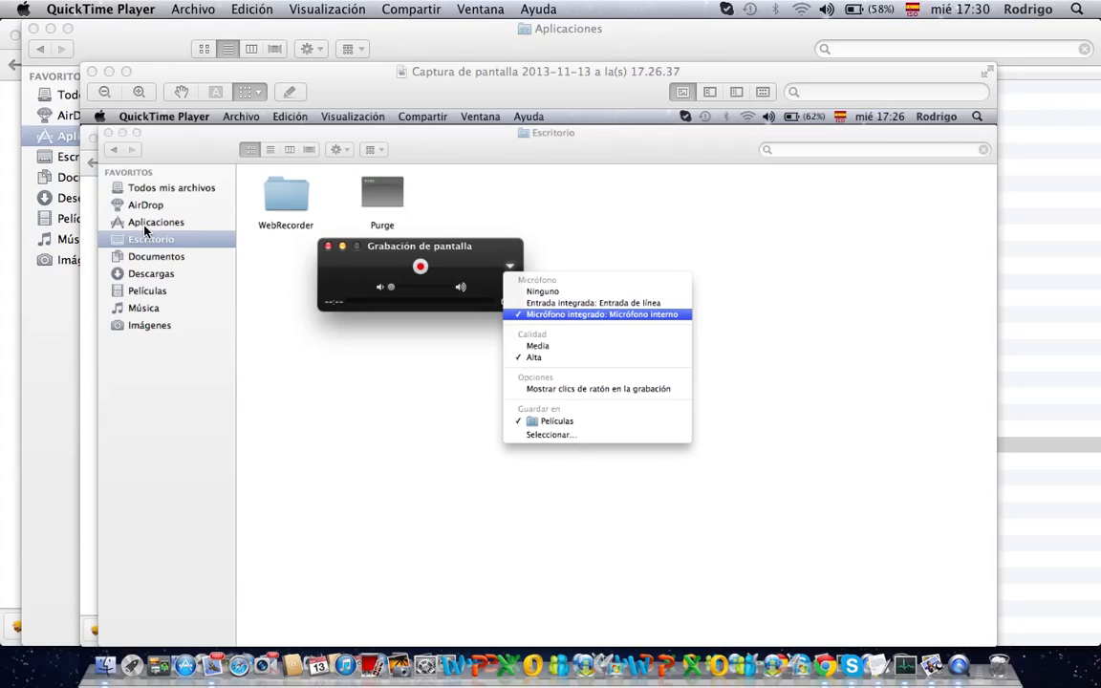
mouse_move(133, 229)
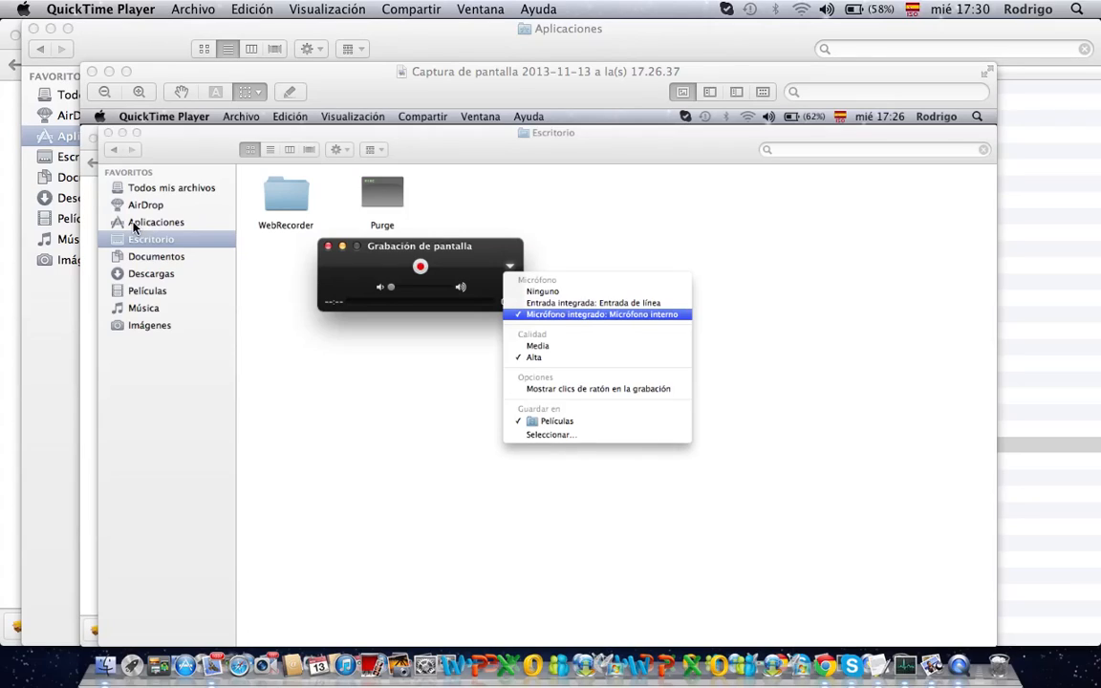
mouse_move(133, 118)
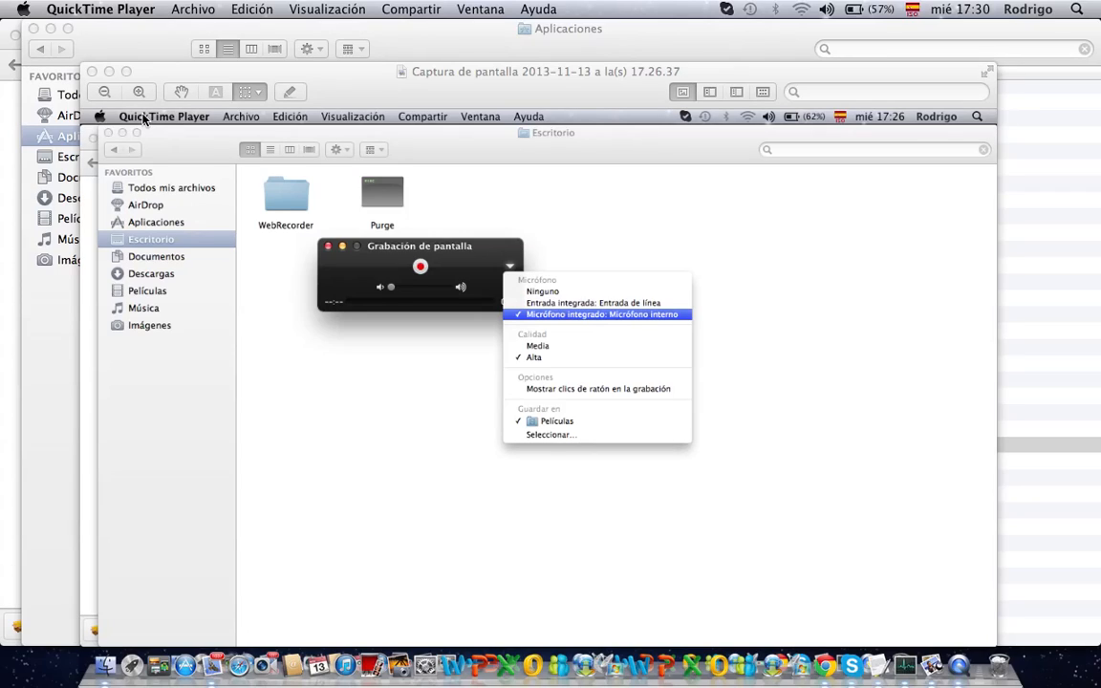
mouse_move(170, 117)
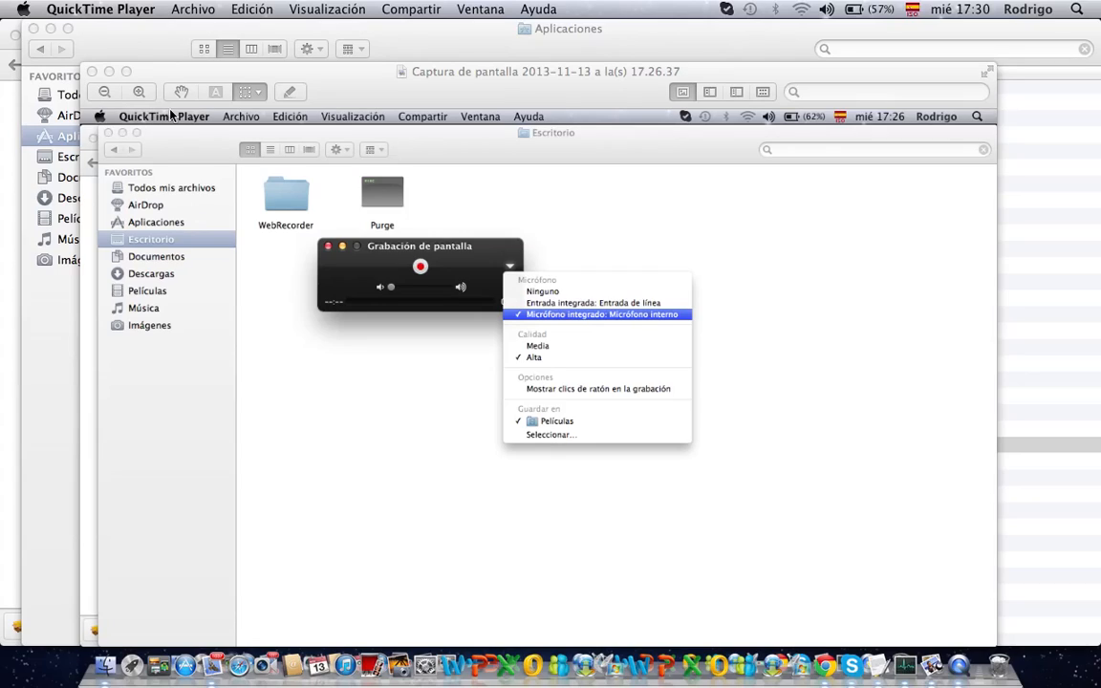
mouse_move(221, 126)
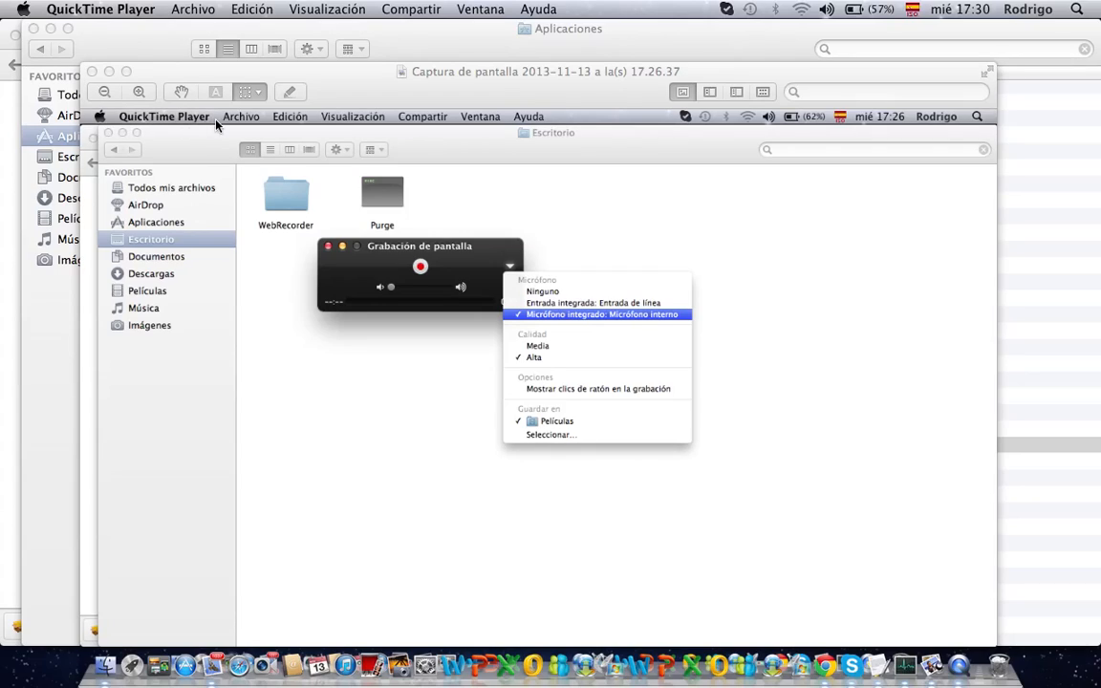
mouse_move(218, 126)
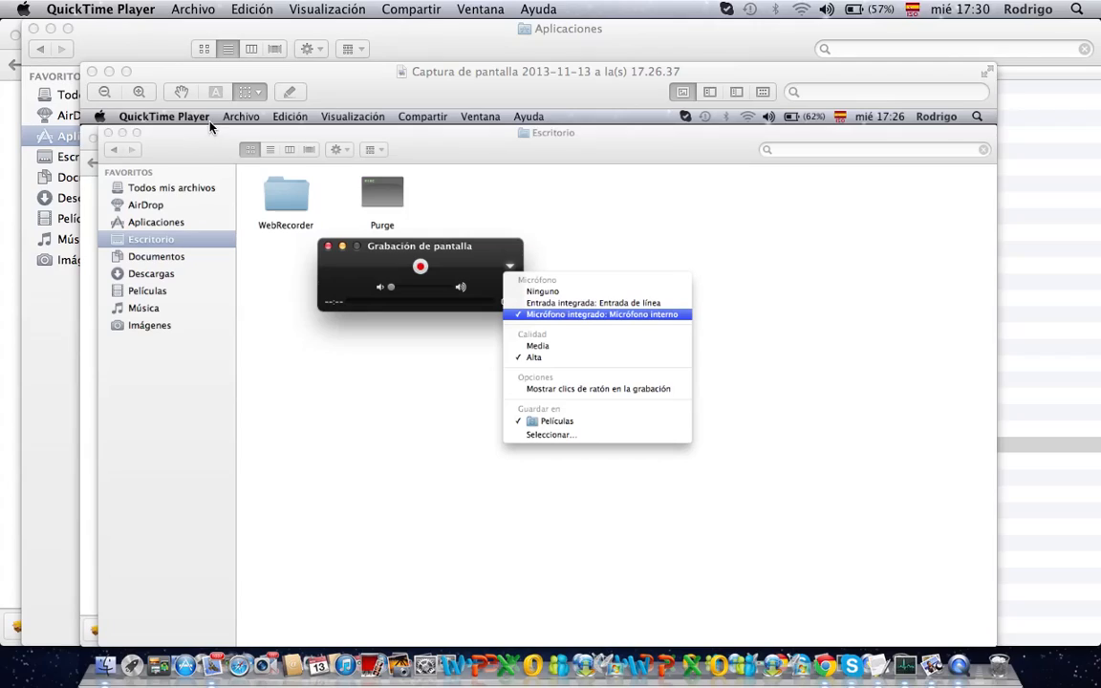
mouse_move(202, 125)
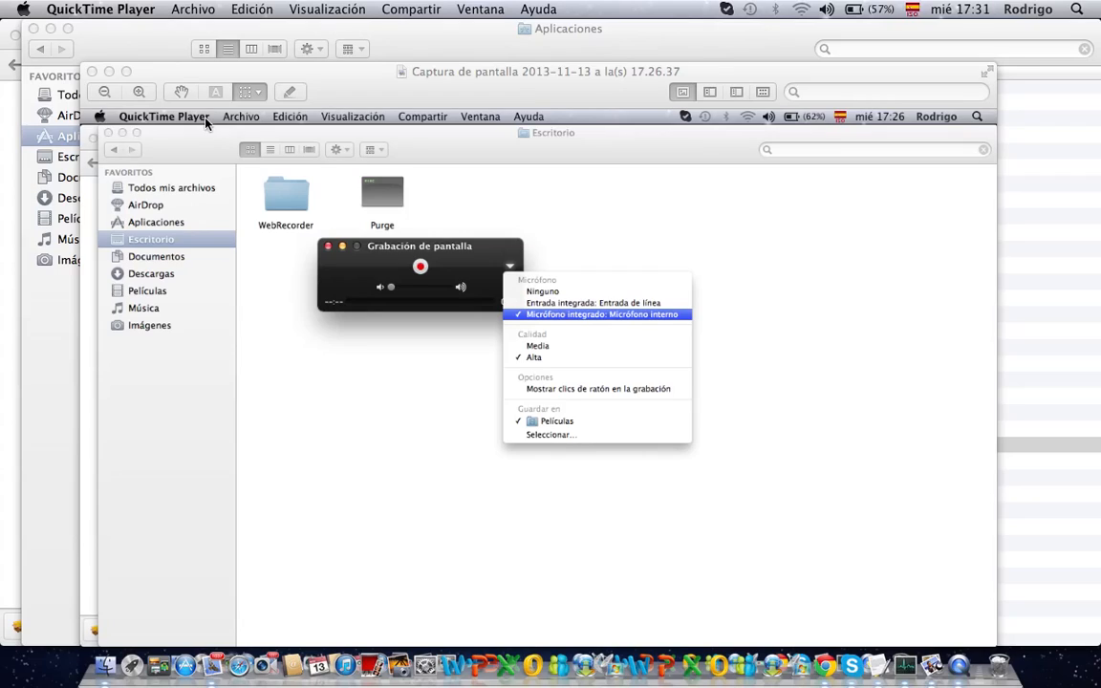
mouse_move(386, 247)
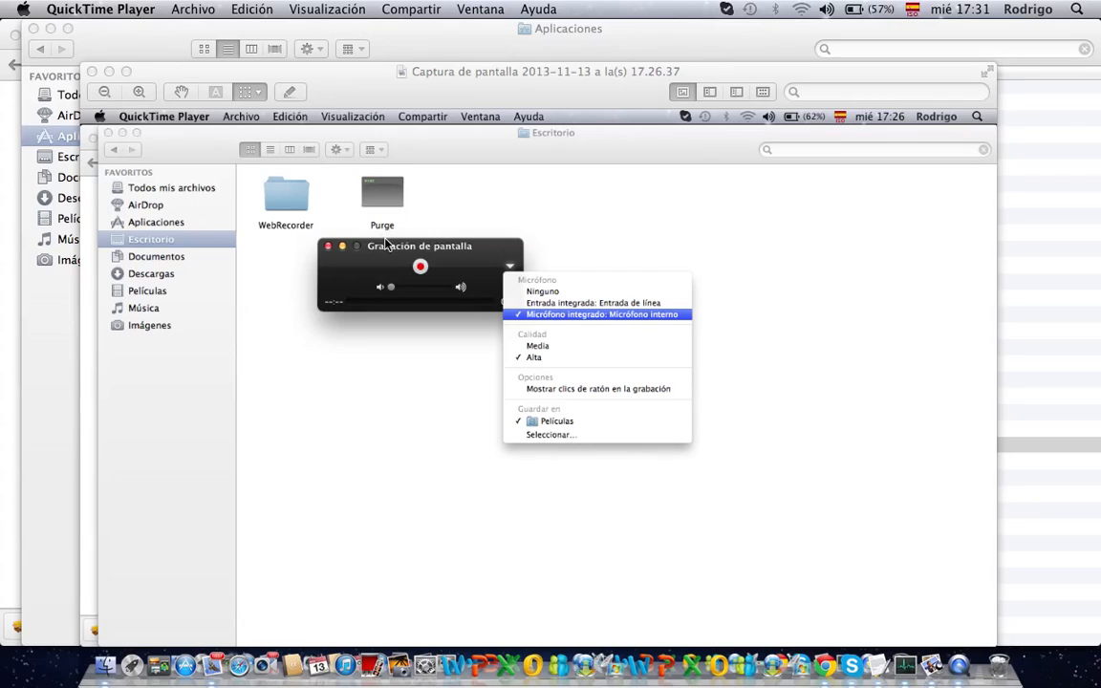
mouse_move(394, 165)
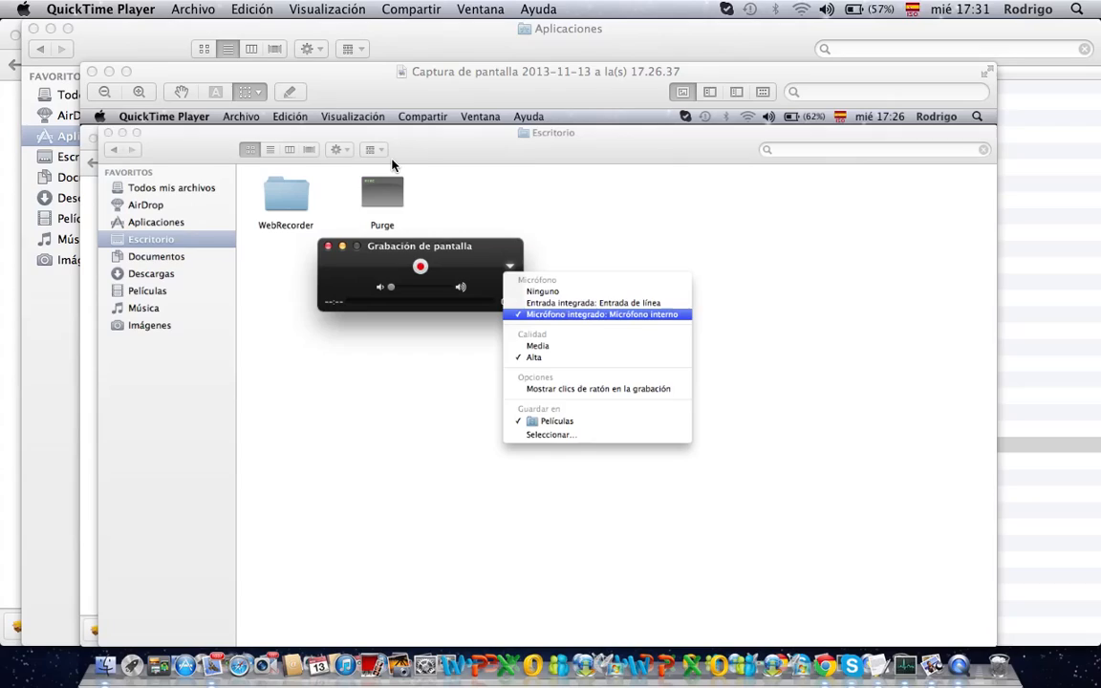
mouse_move(195, 117)
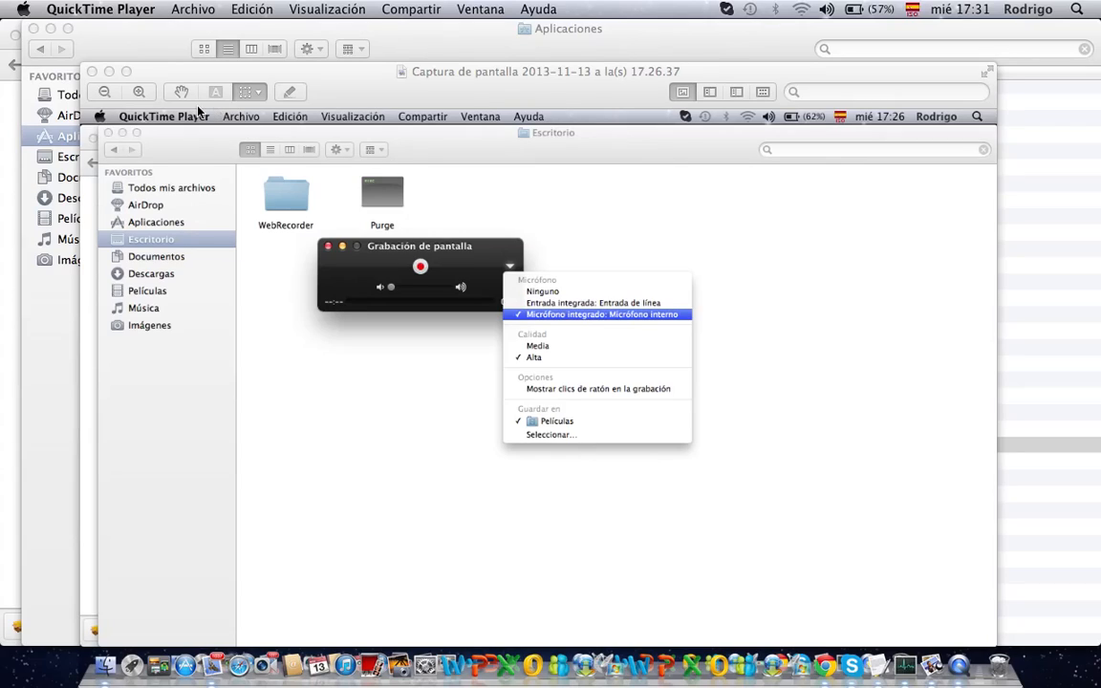
mouse_move(222, 126)
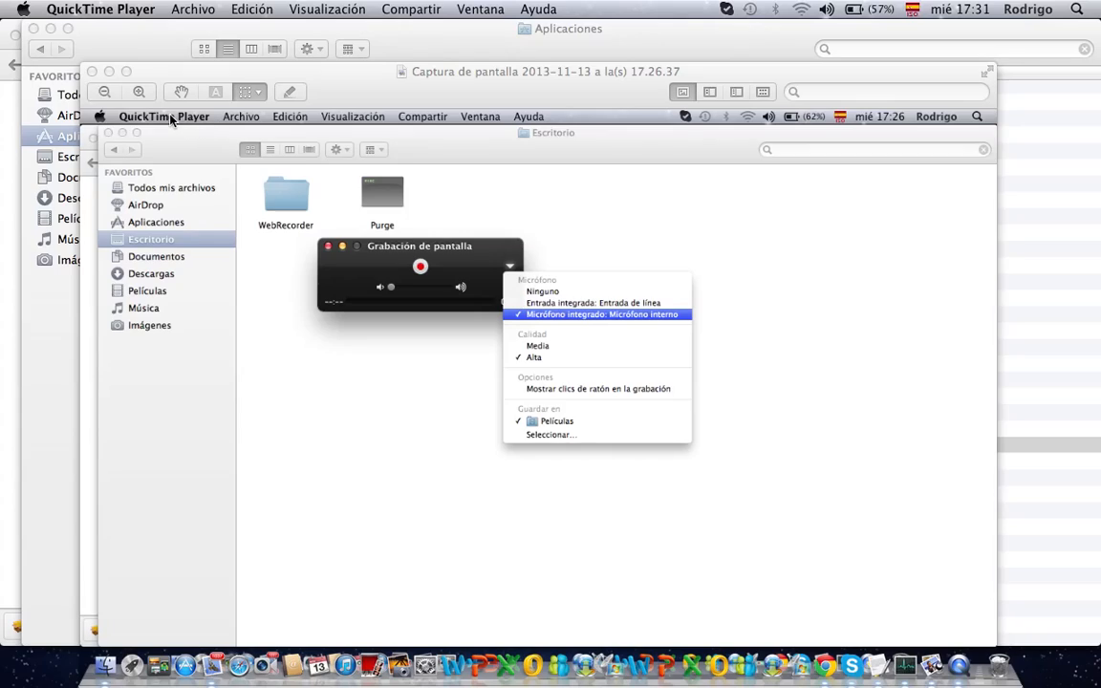
mouse_move(314, 167)
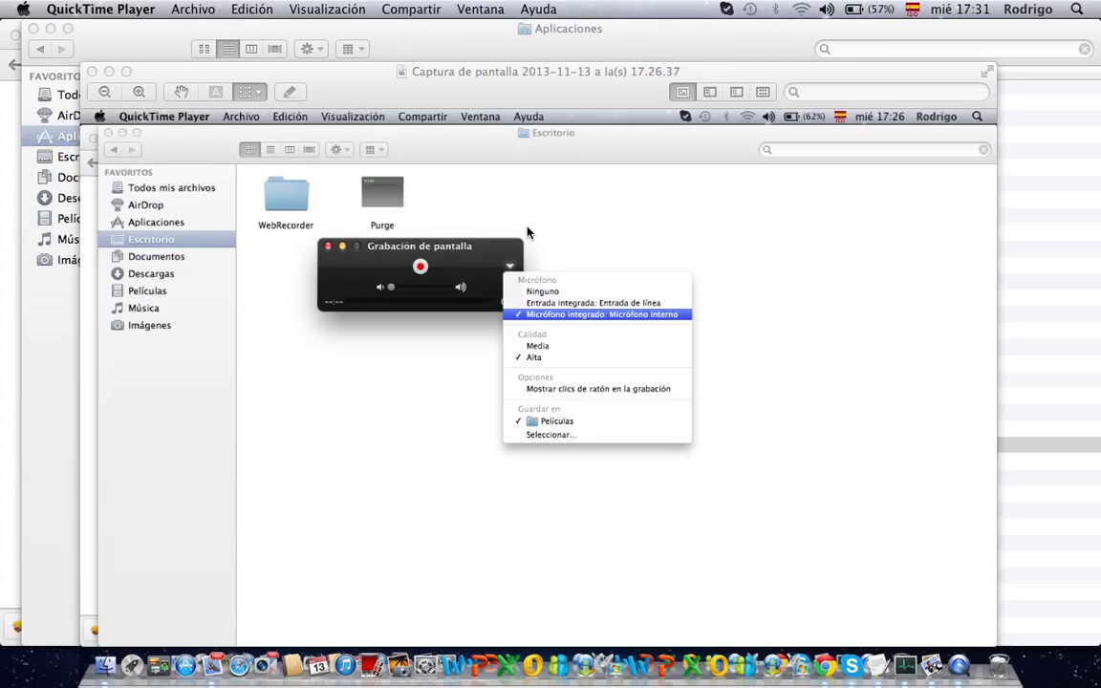
mouse_move(290, 323)
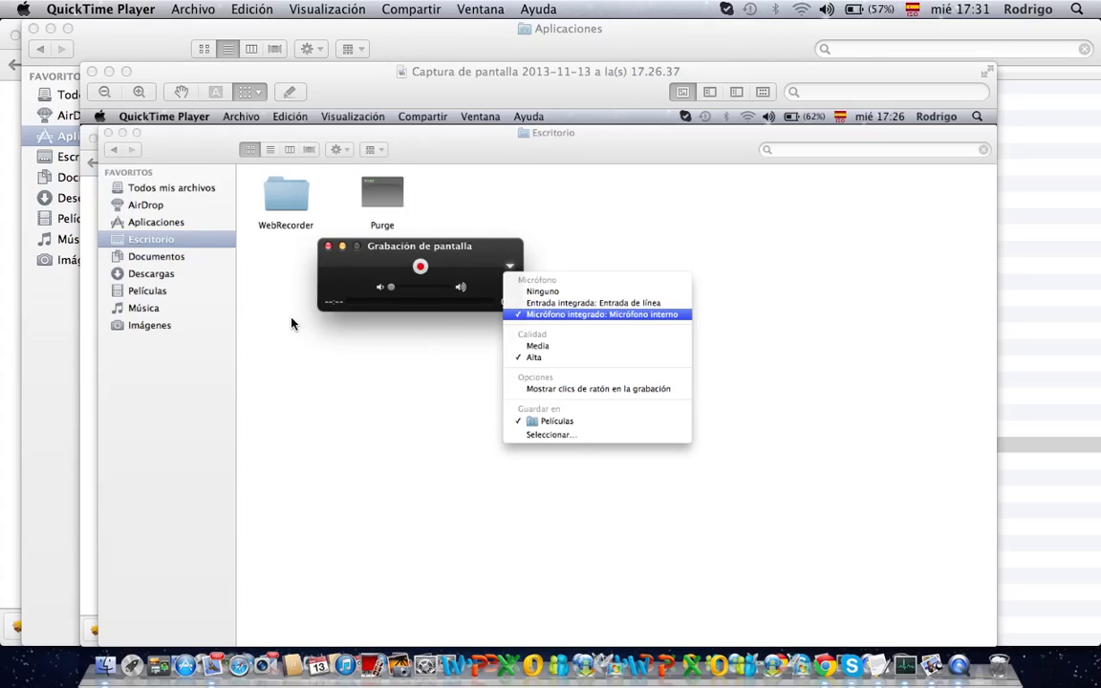
mouse_move(624, 222)
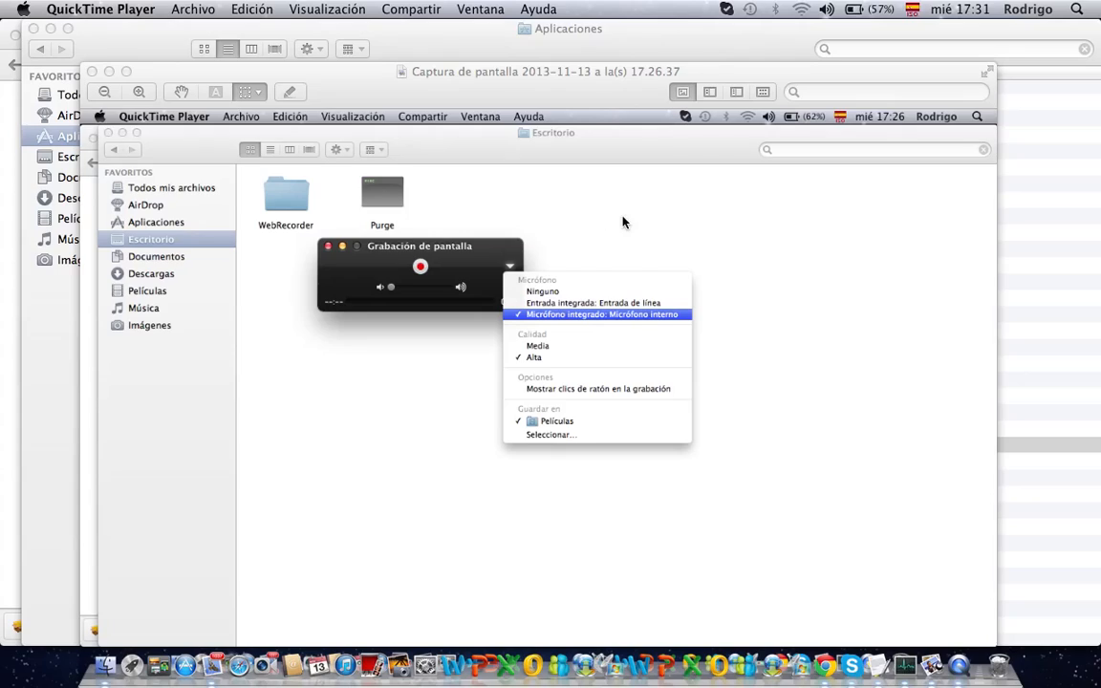
mouse_move(667, 286)
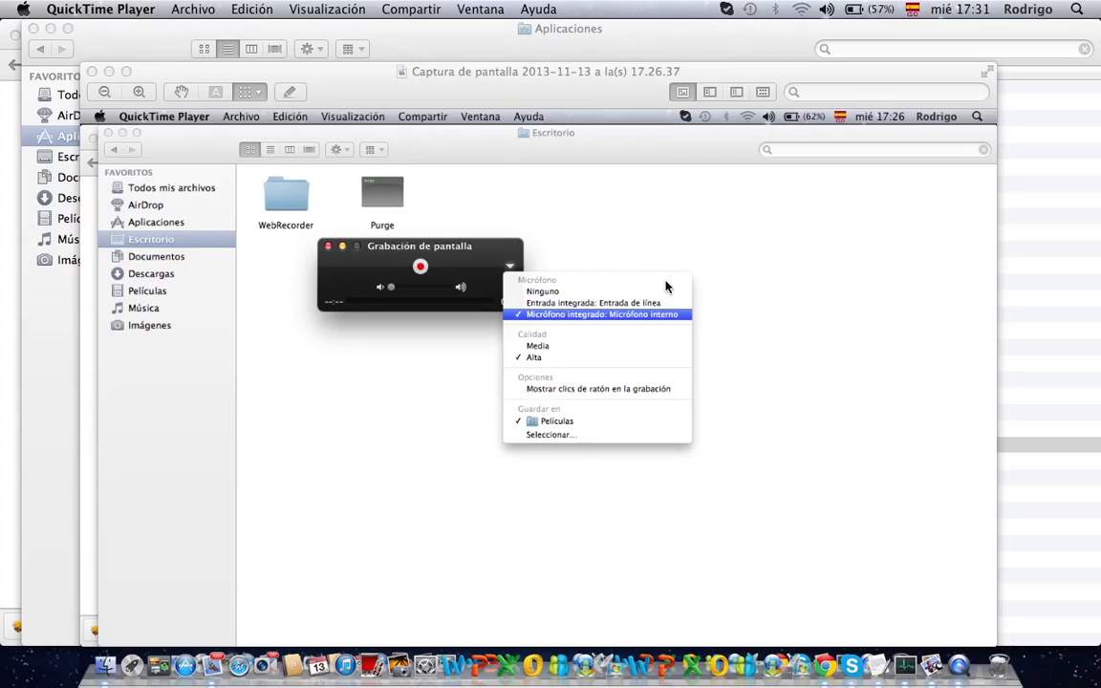
mouse_move(707, 325)
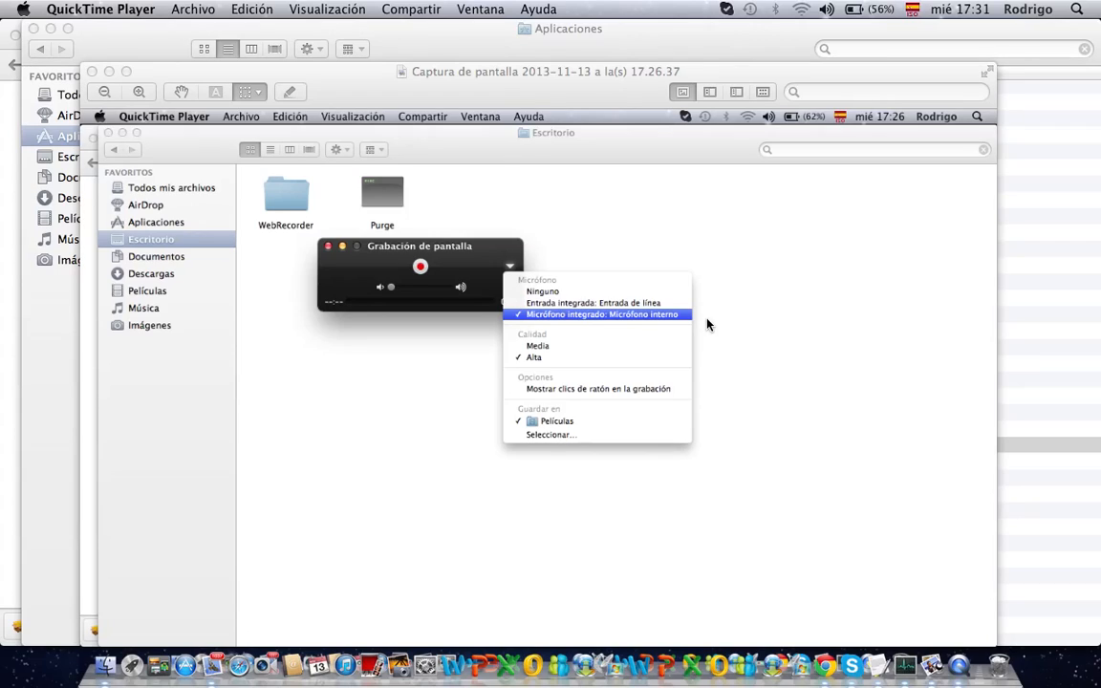
mouse_move(719, 424)
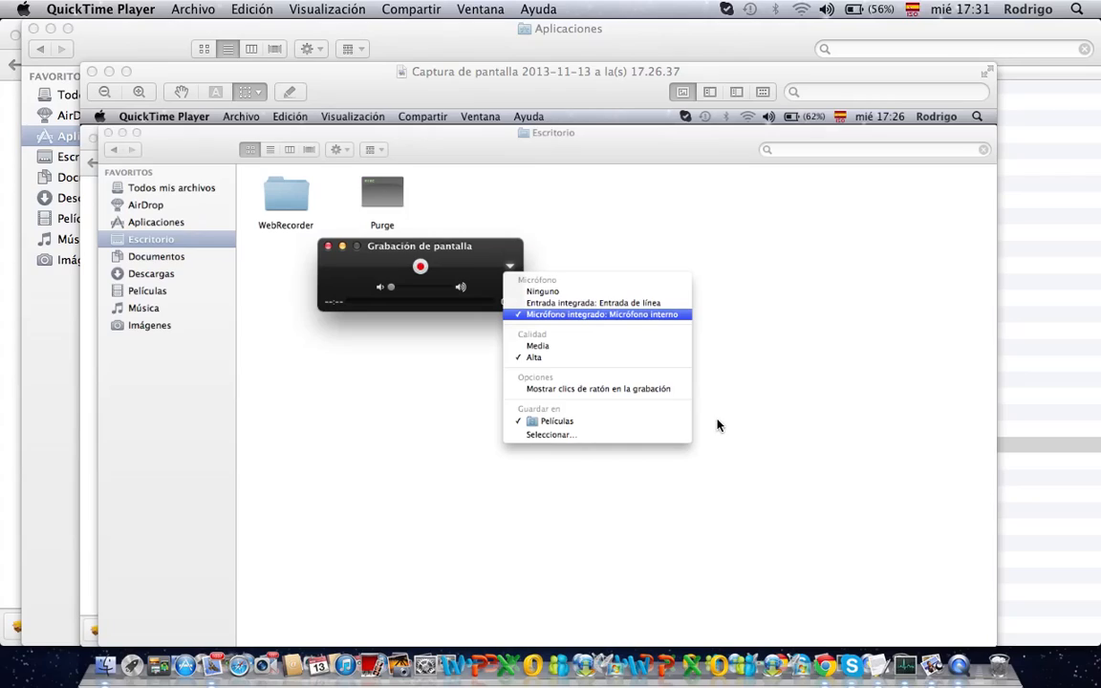
mouse_move(300, 222)
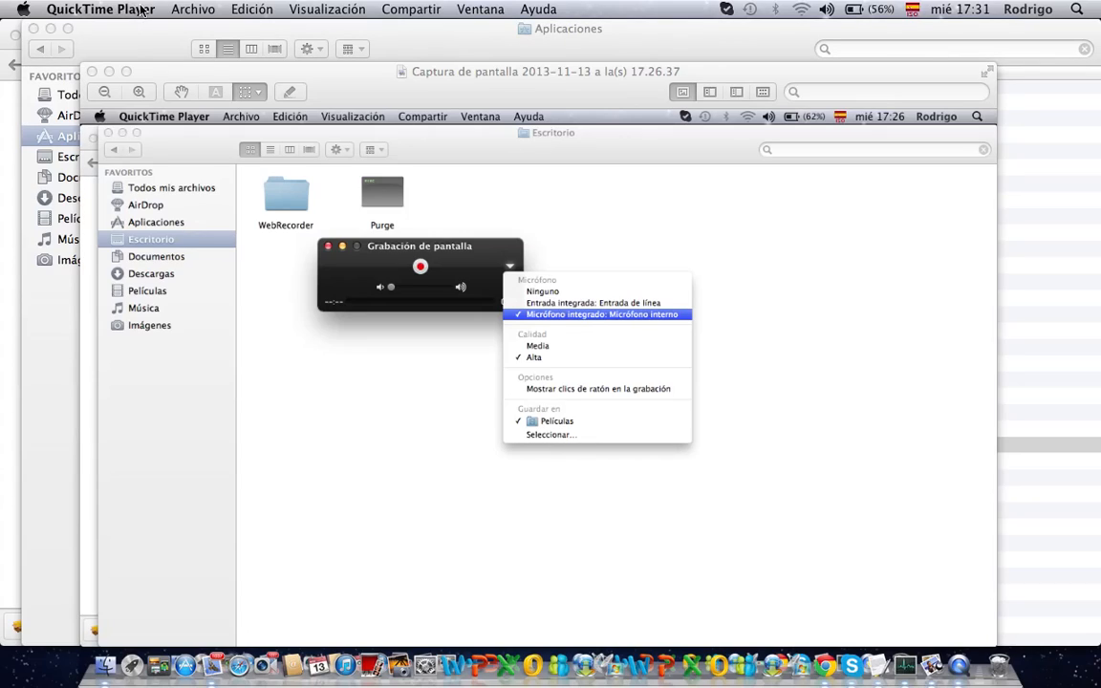
mouse_move(195, 11)
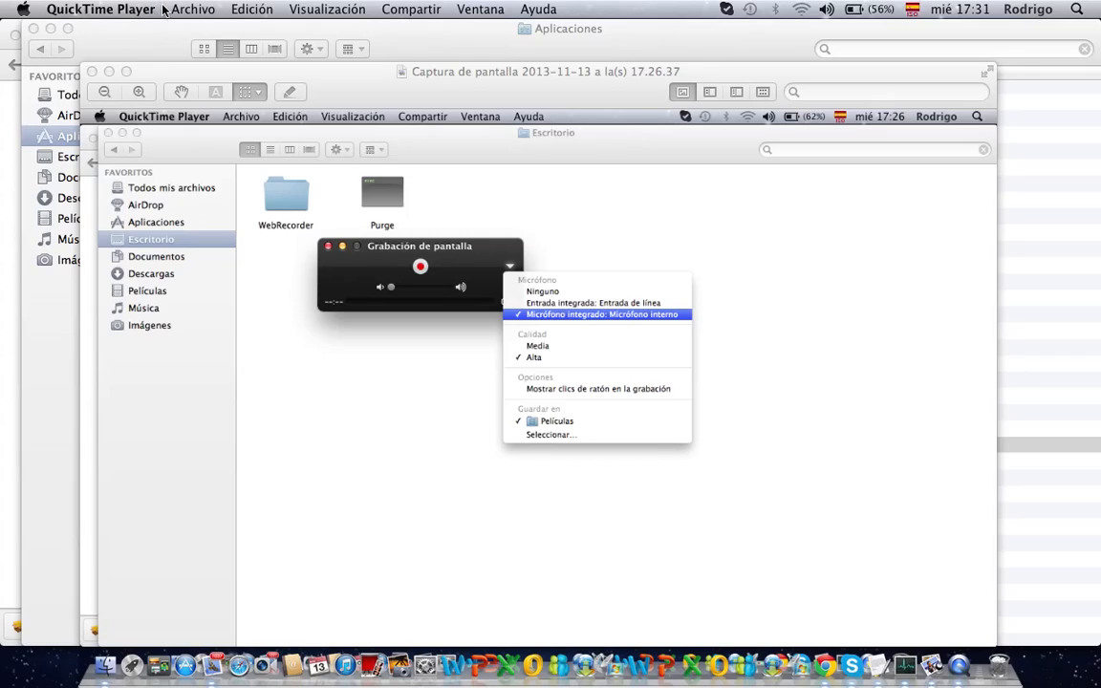
- Show the Archivo menu listing the new movie, audio and screen recording commands
left_click(193, 8)
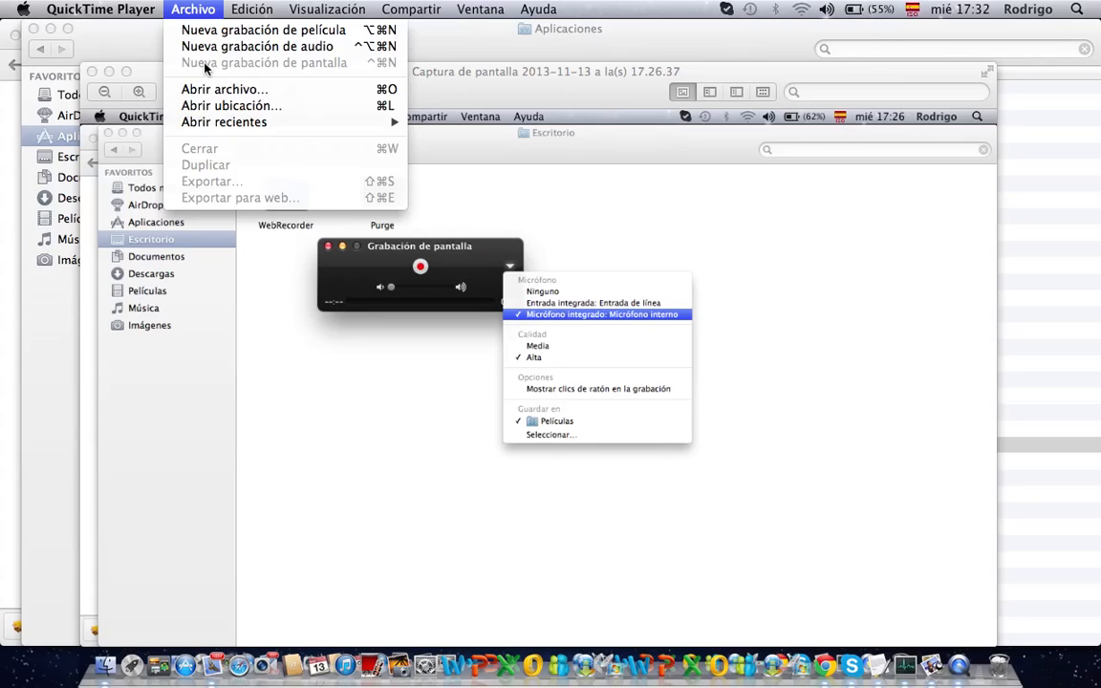
mouse_move(260, 54)
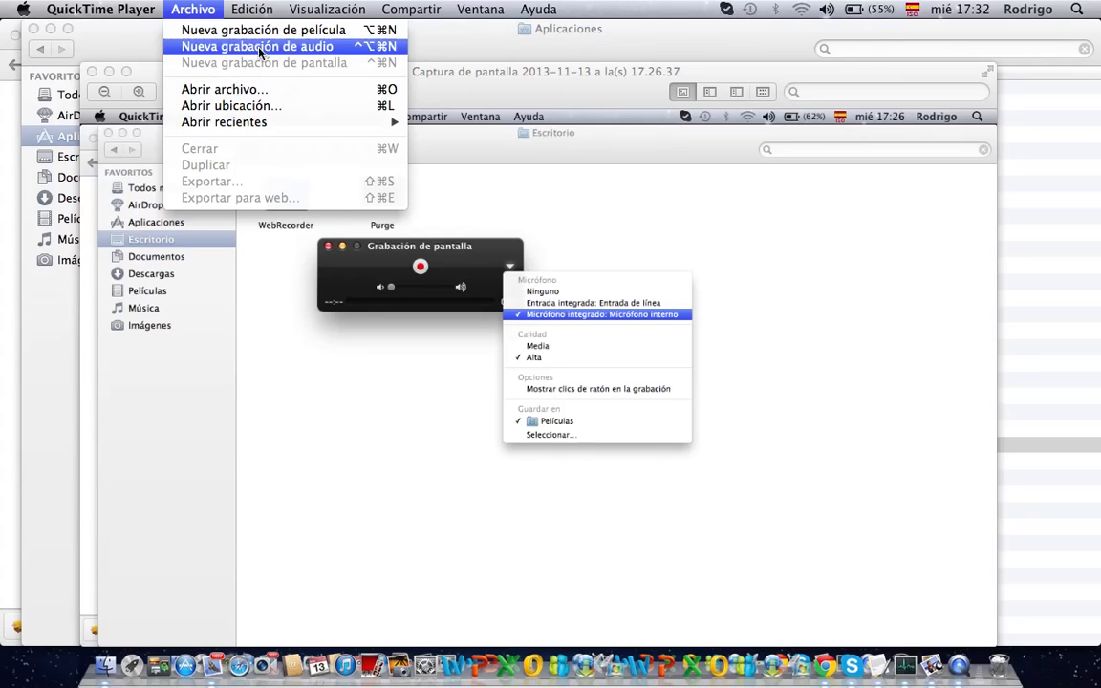
mouse_move(264, 69)
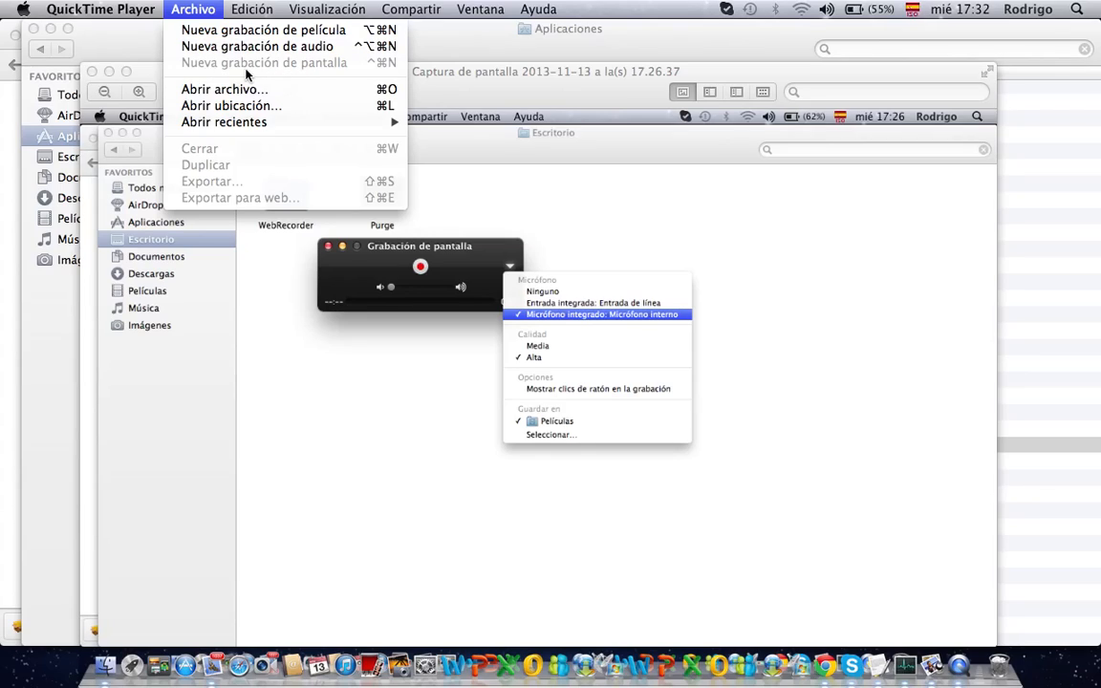
mouse_move(335, 67)
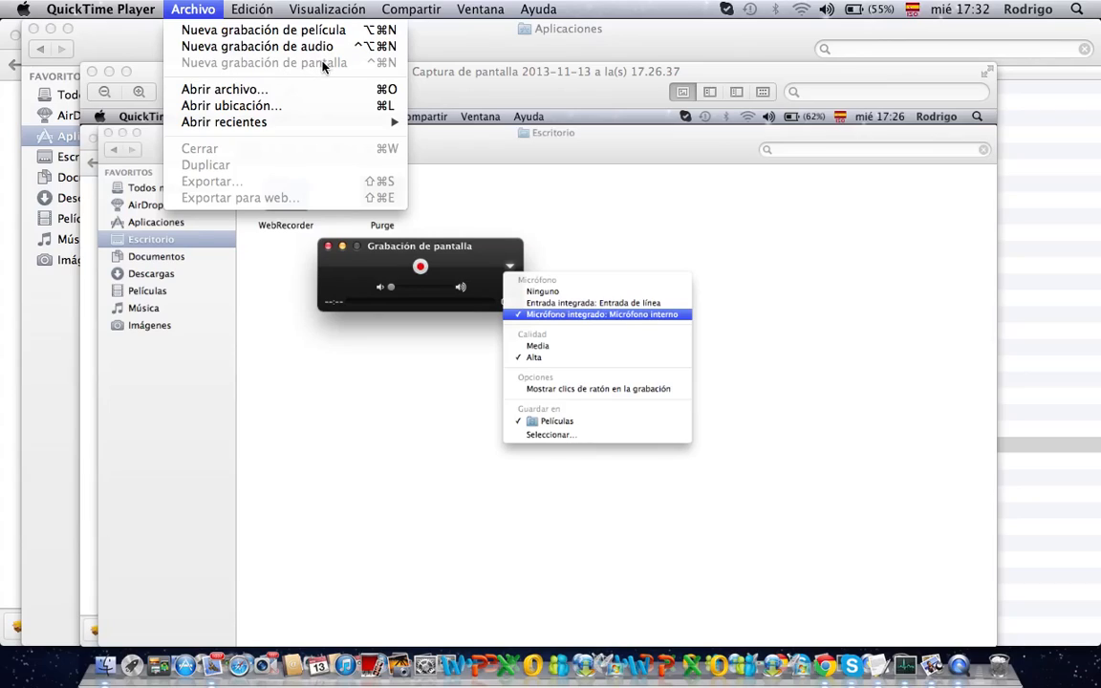
mouse_move(214, 65)
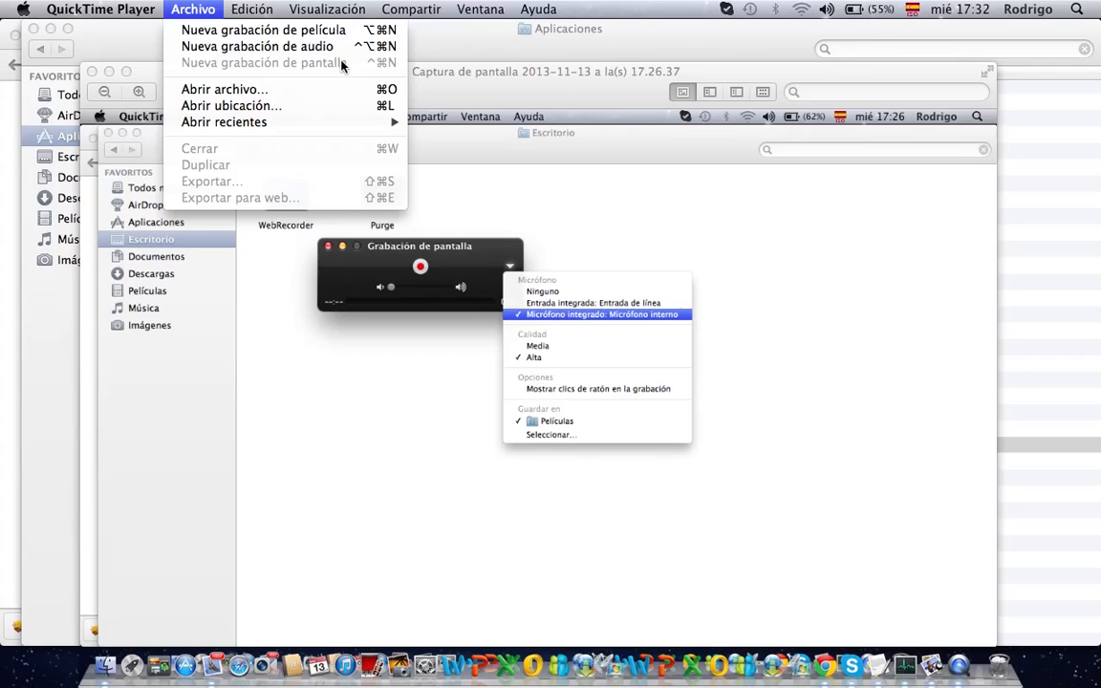
mouse_move(324, 69)
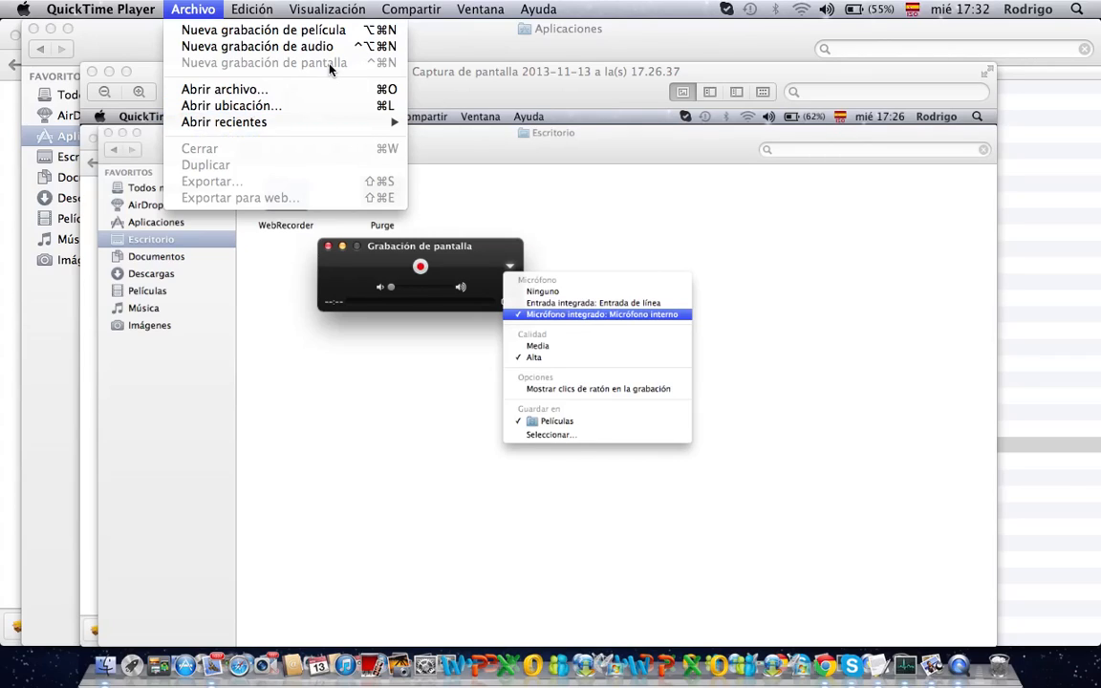
left_click(271, 9)
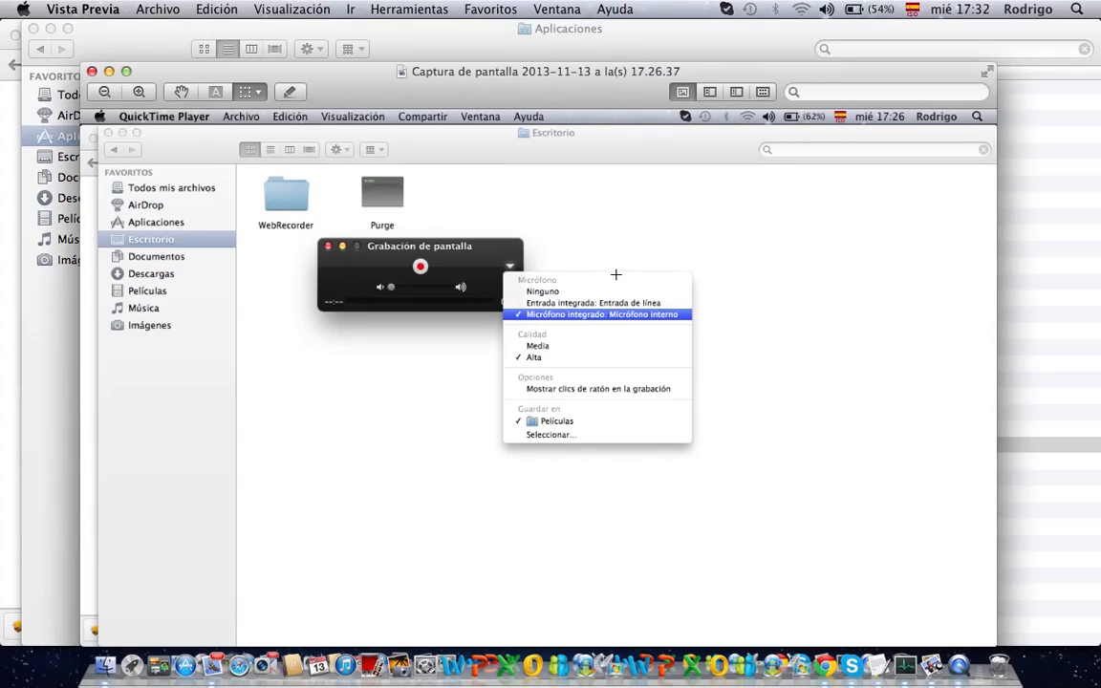
mouse_move(347, 229)
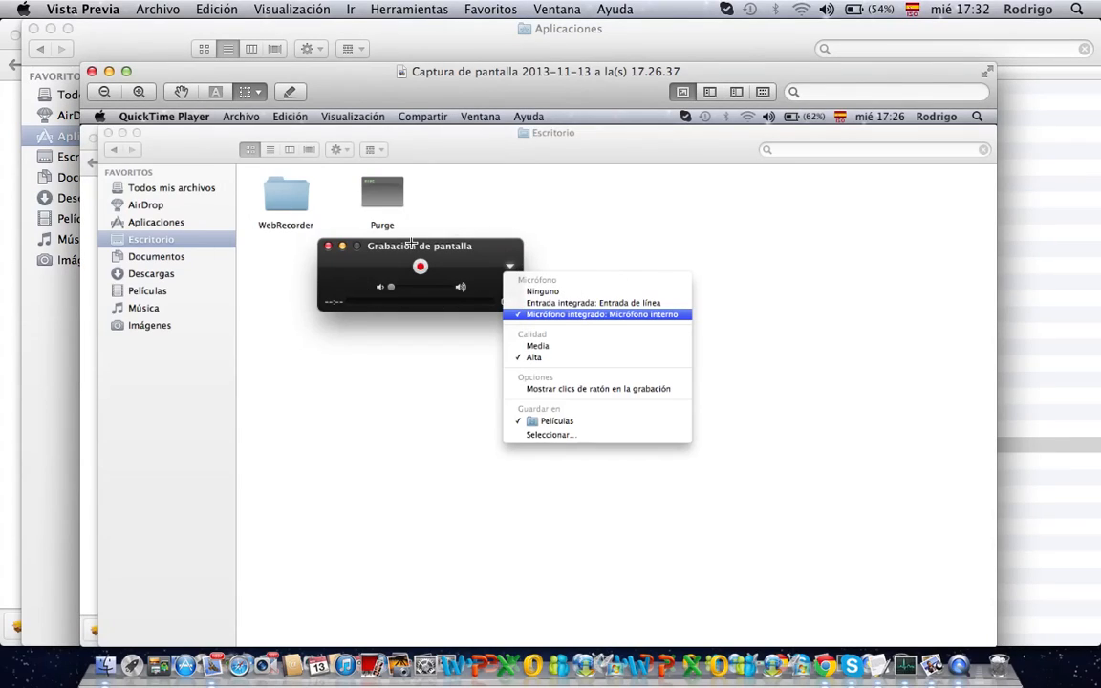
mouse_move(436, 234)
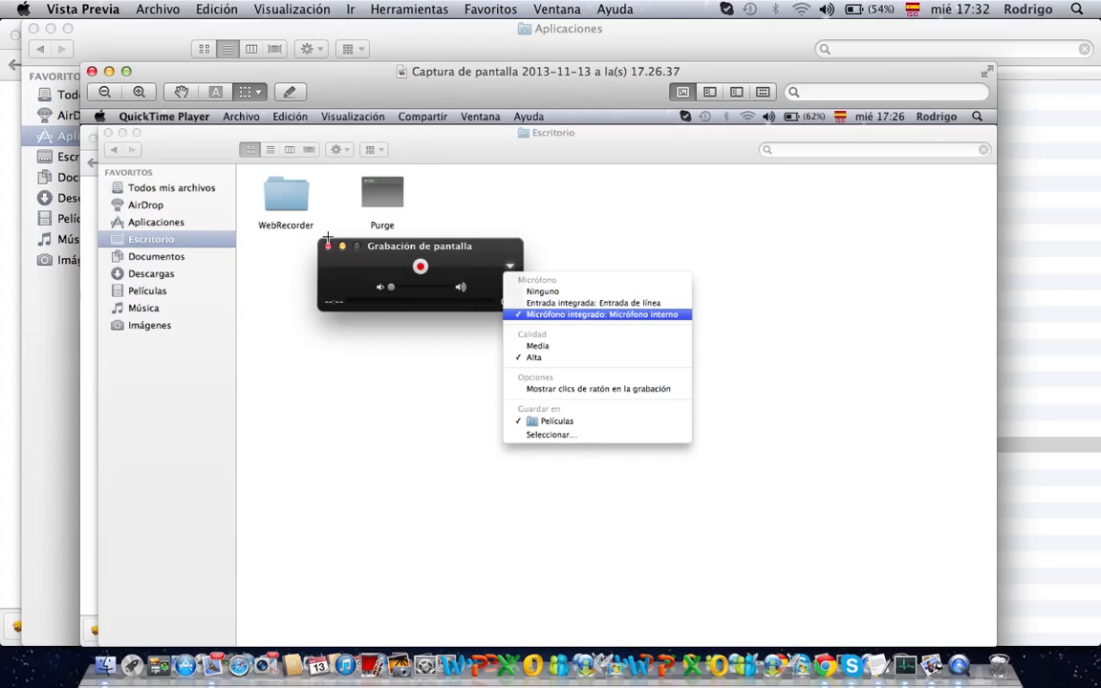
mouse_move(455, 313)
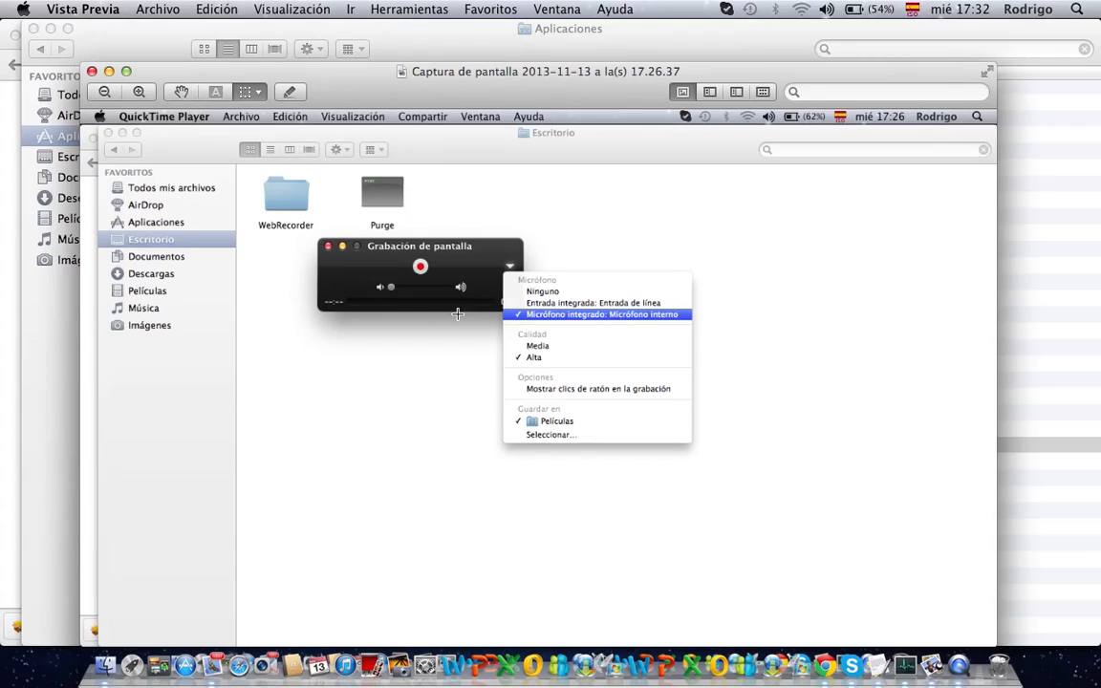
mouse_move(505, 229)
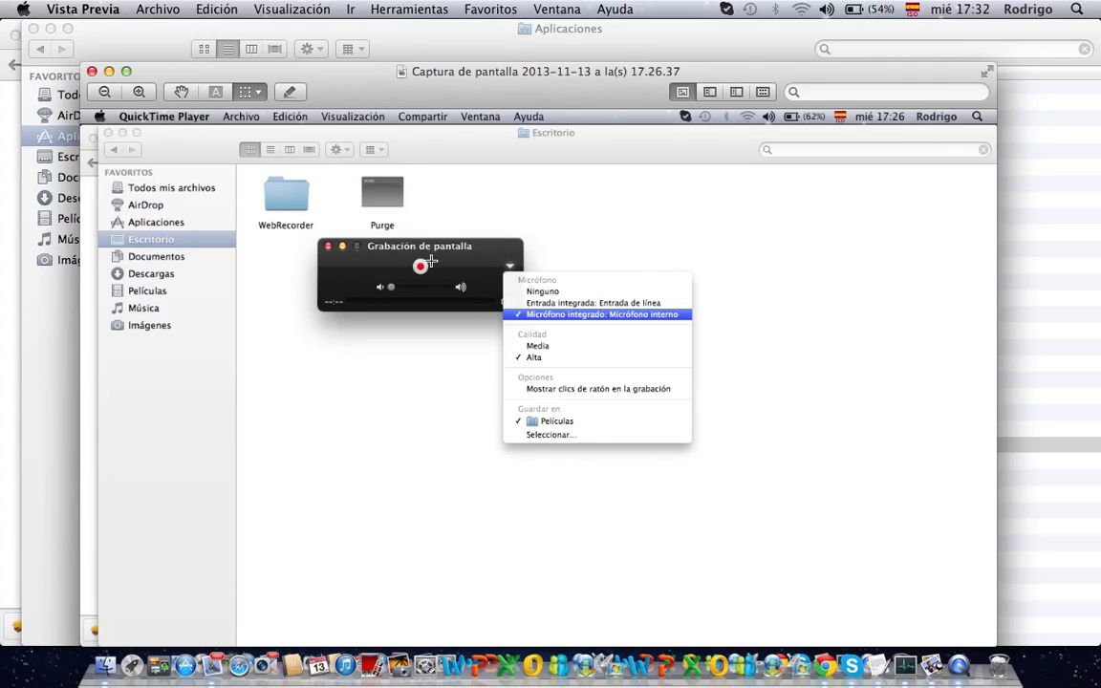
mouse_move(405, 264)
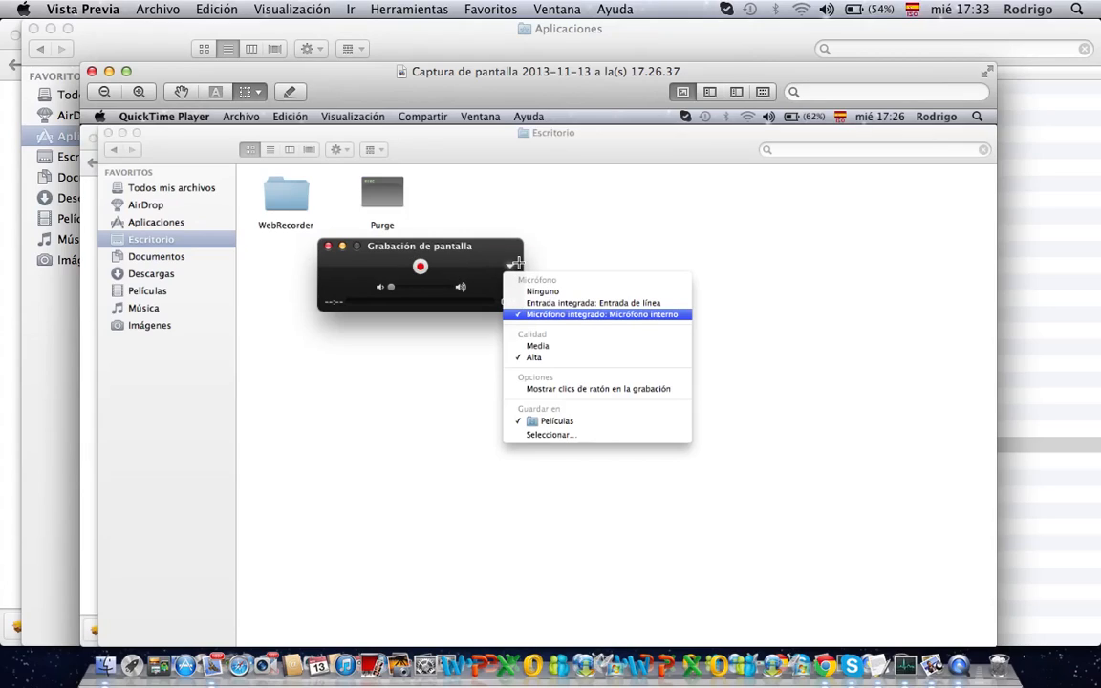
mouse_move(520, 264)
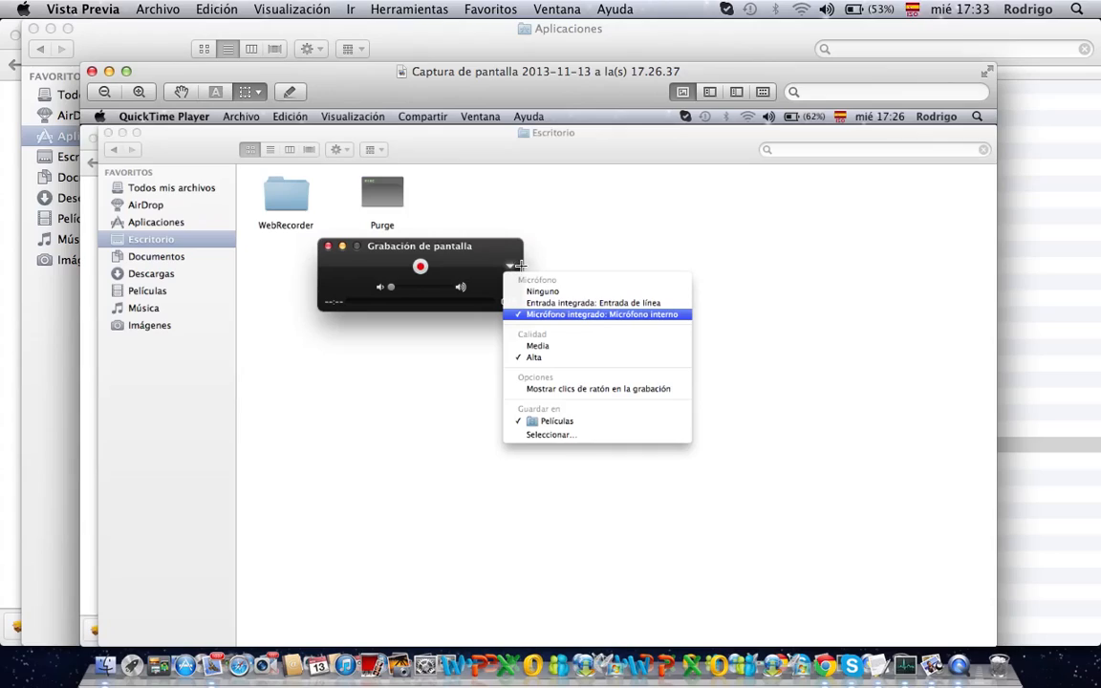
mouse_move(516, 264)
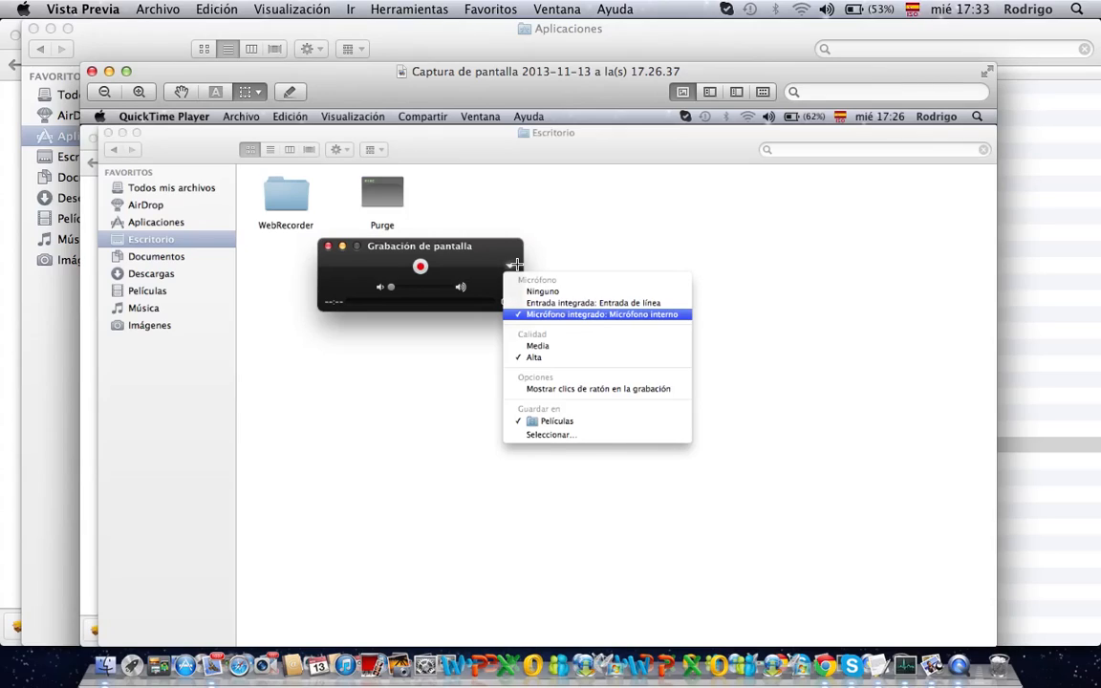
mouse_move(509, 271)
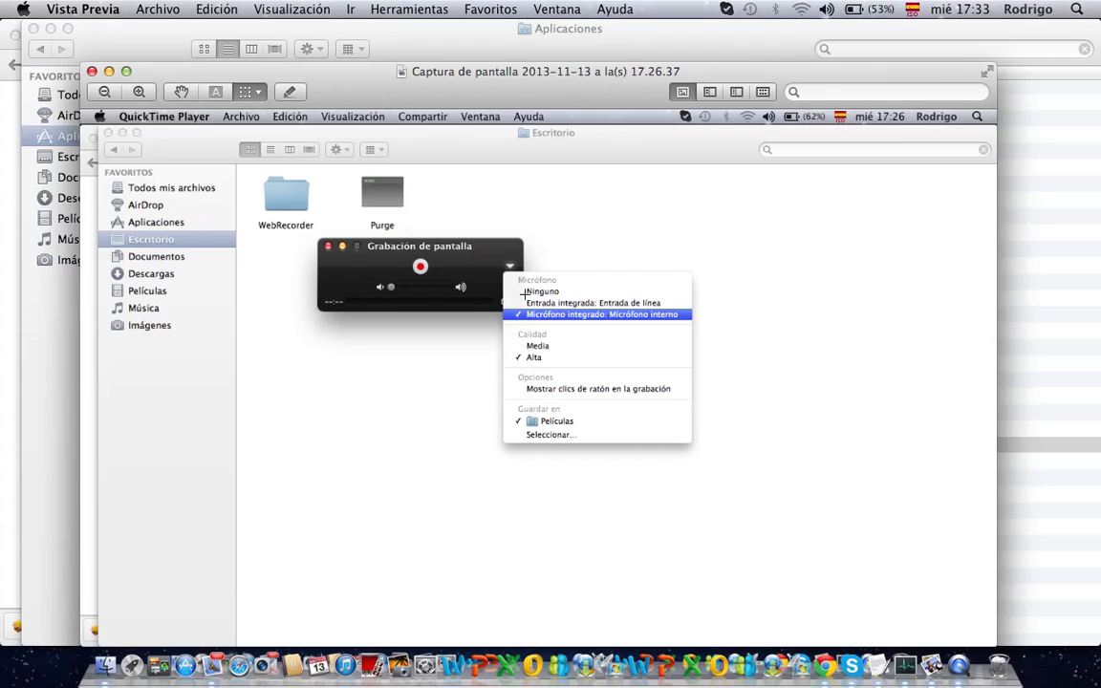
mouse_move(539, 290)
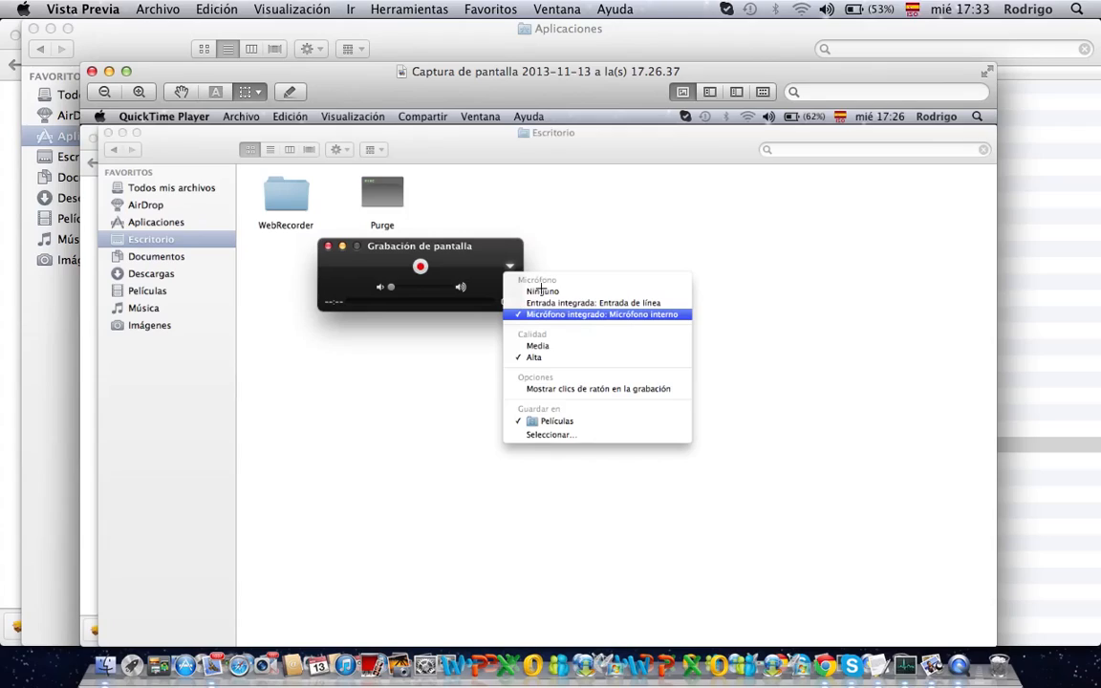
mouse_move(571, 283)
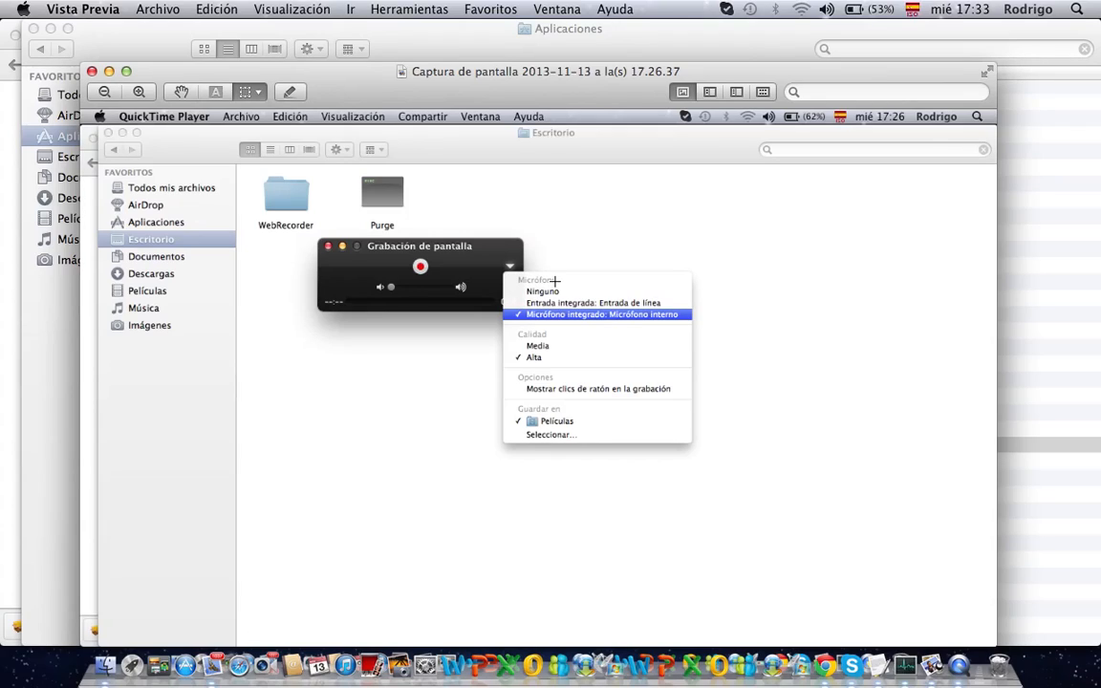
mouse_move(523, 277)
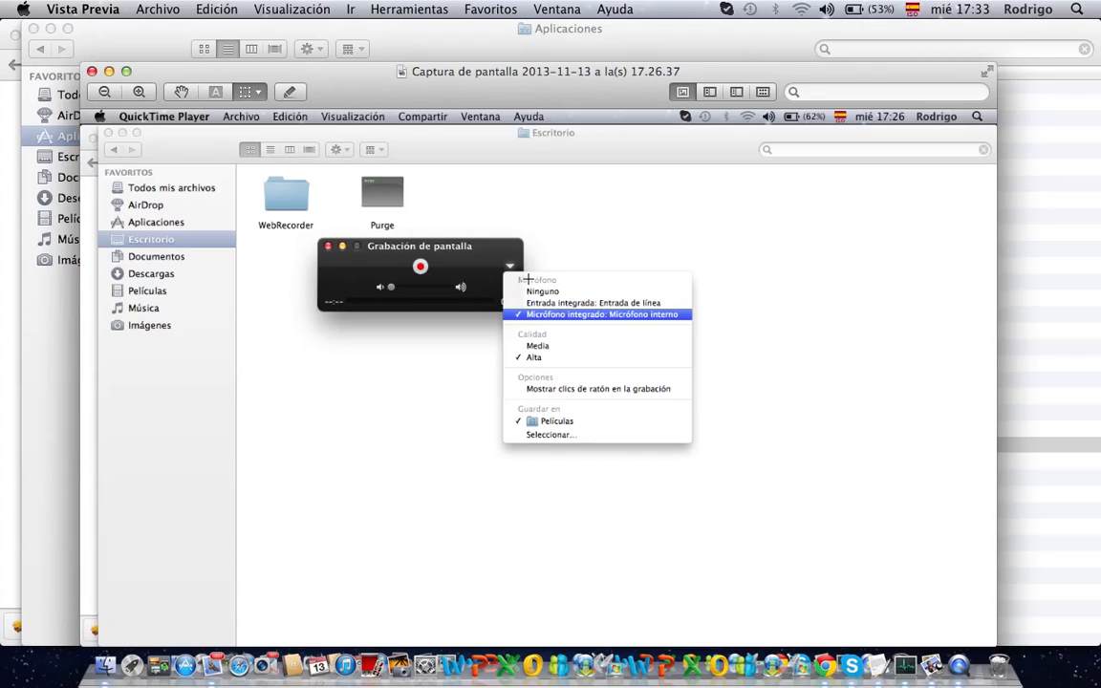
mouse_move(537, 291)
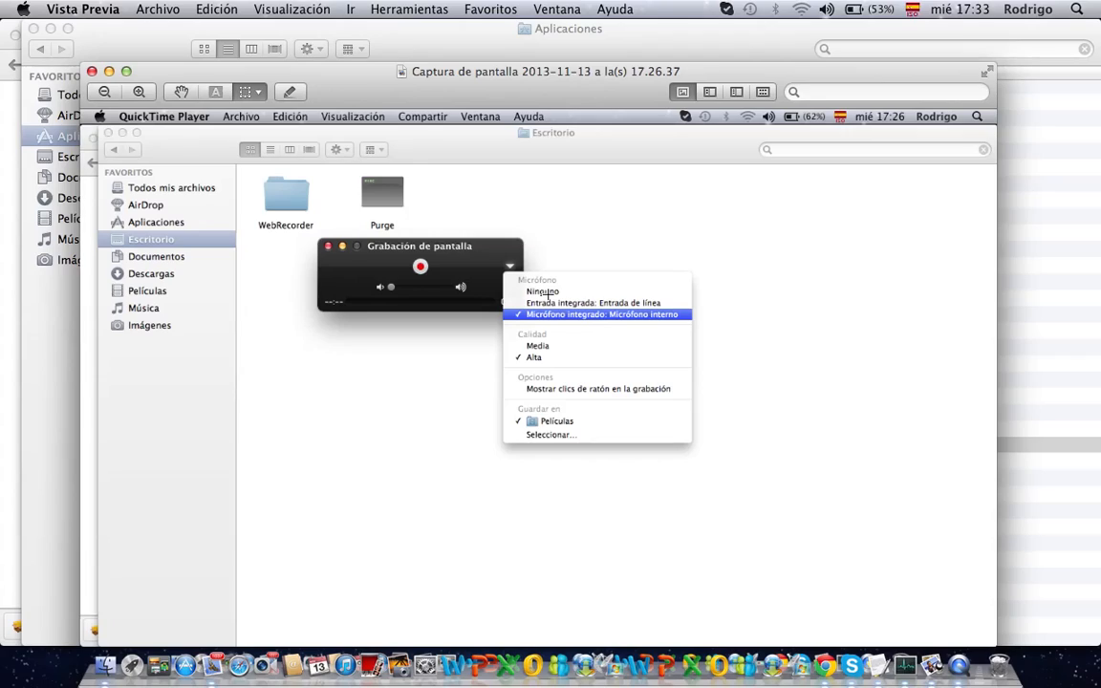
mouse_move(578, 287)
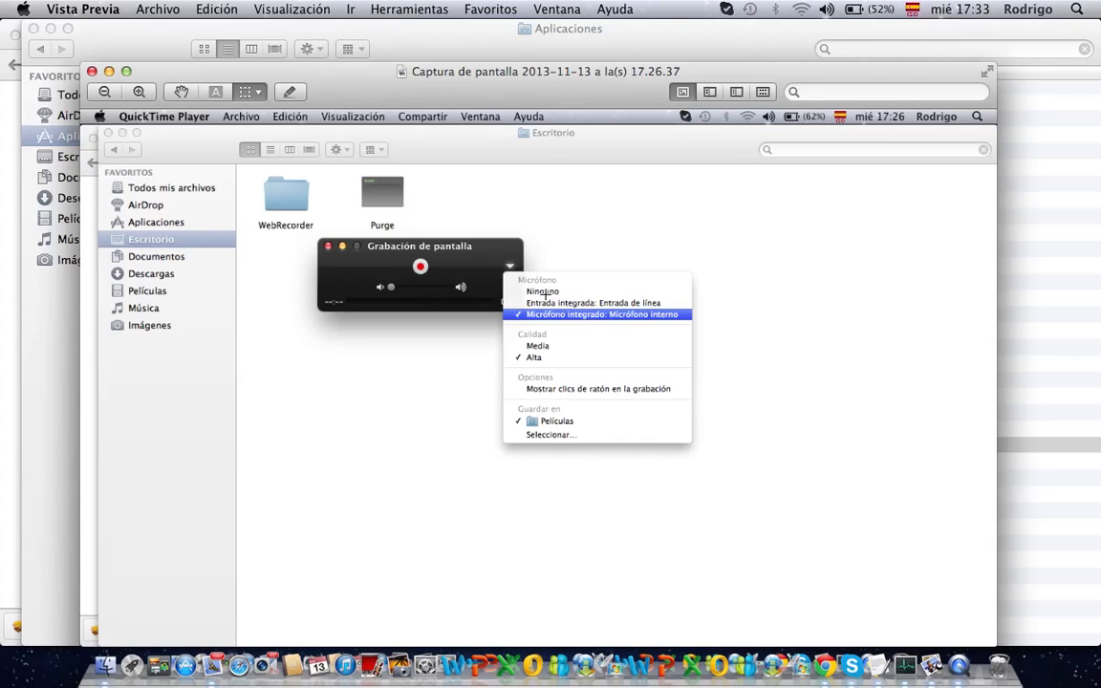
mouse_move(527, 313)
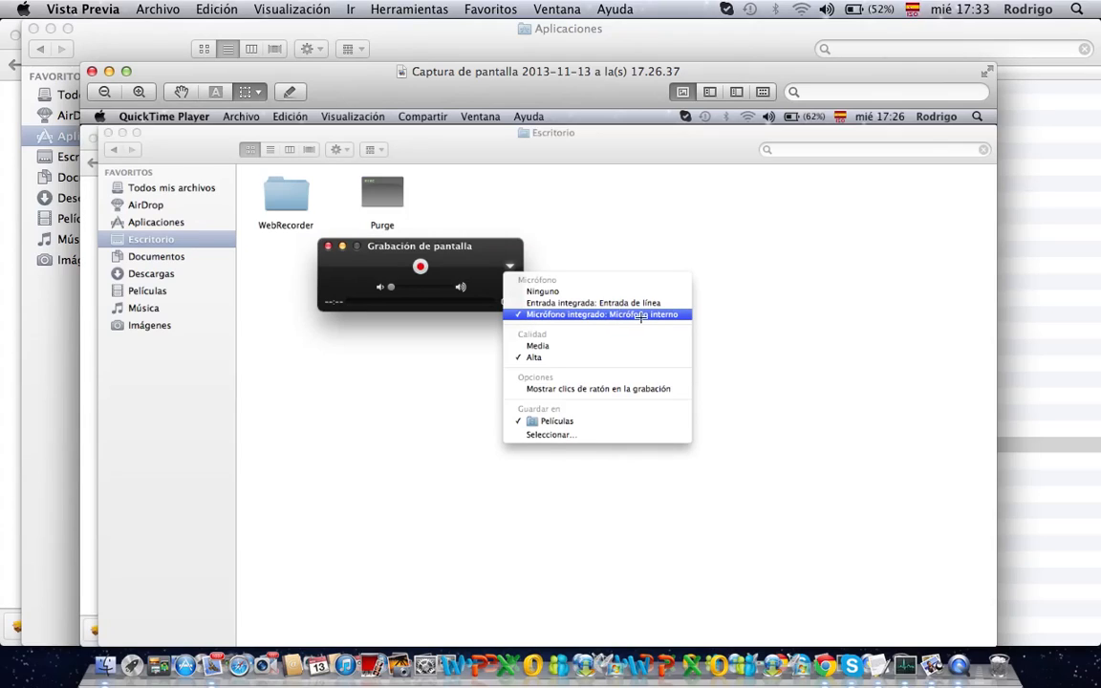
mouse_move(560, 313)
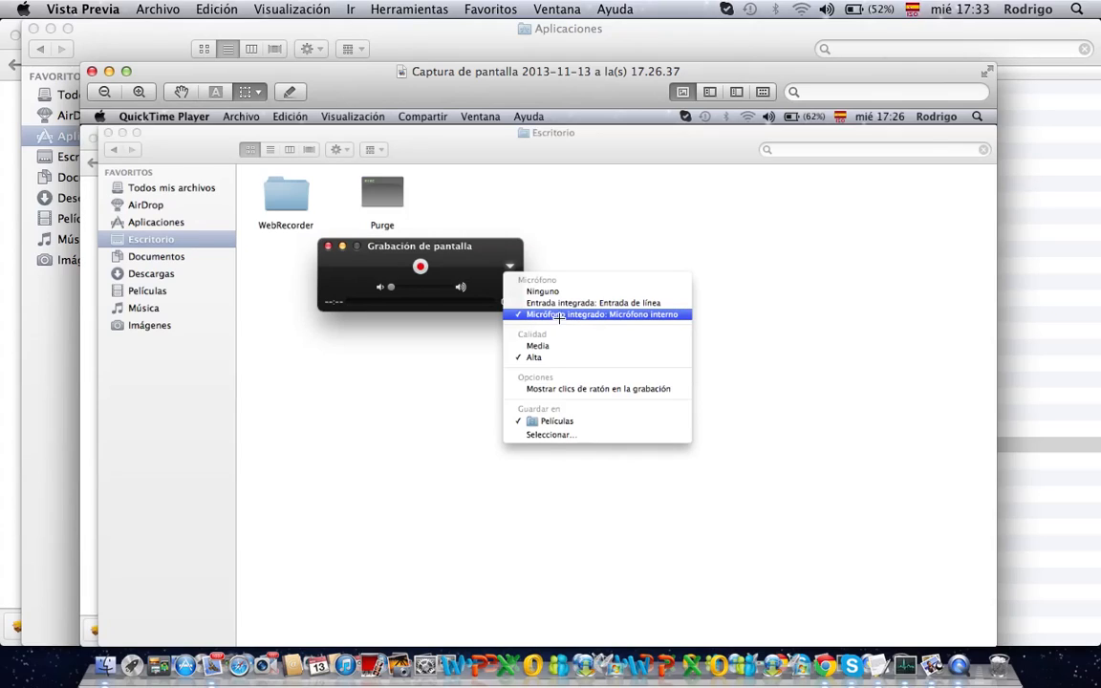
mouse_move(665, 321)
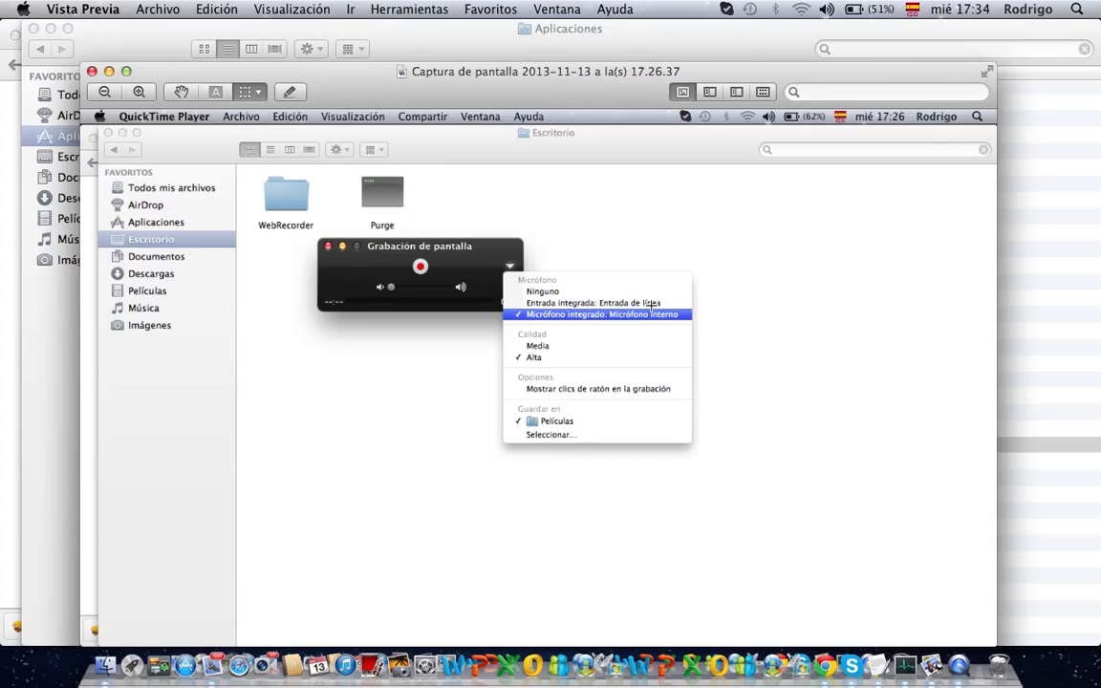
mouse_move(612, 302)
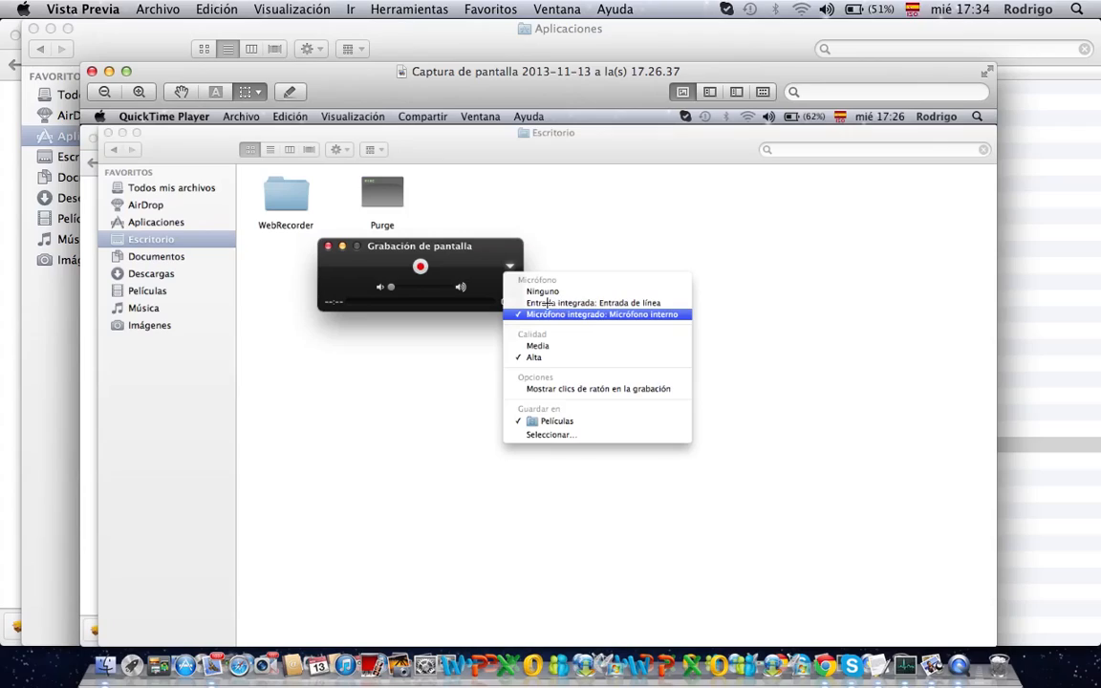
mouse_move(627, 302)
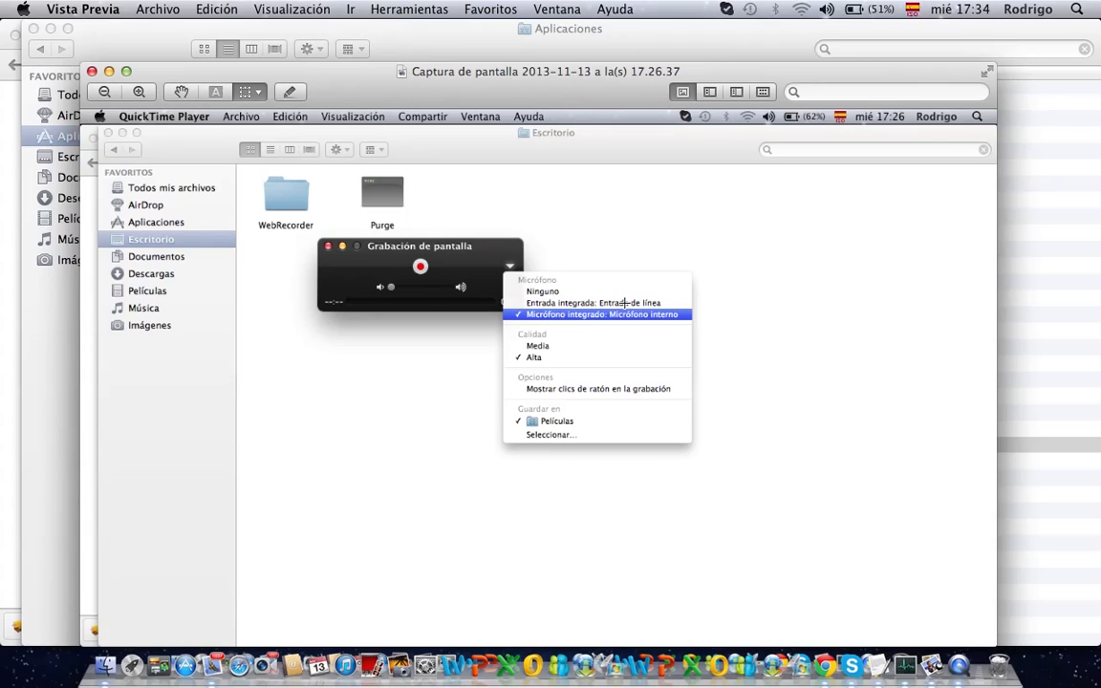
mouse_move(627, 302)
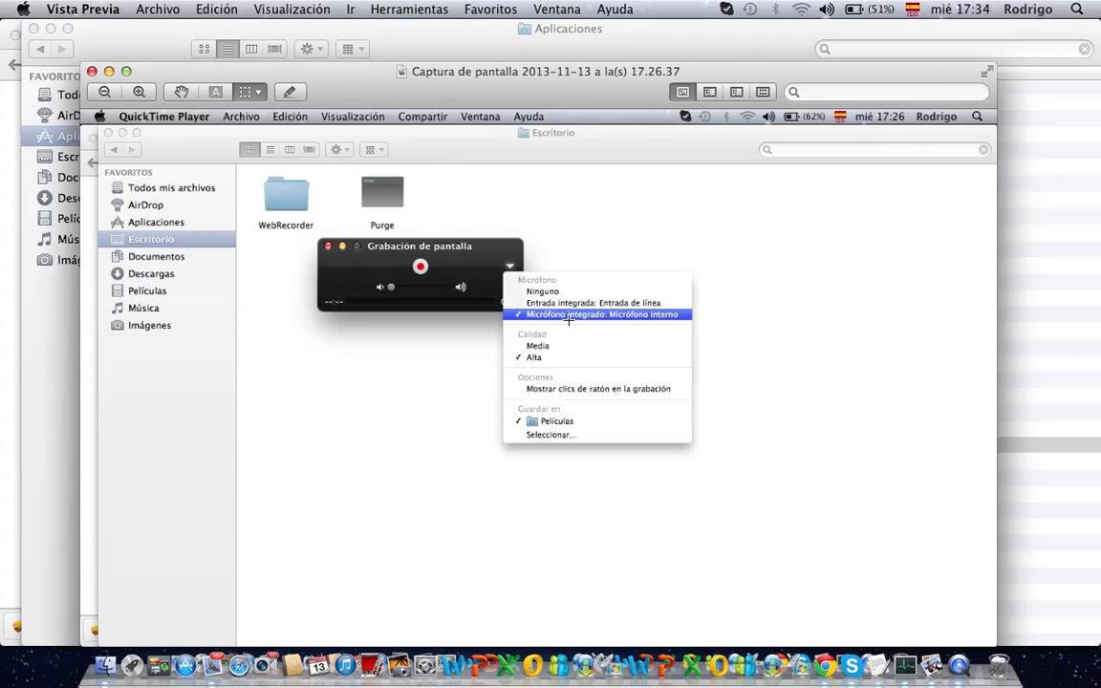
mouse_move(615, 329)
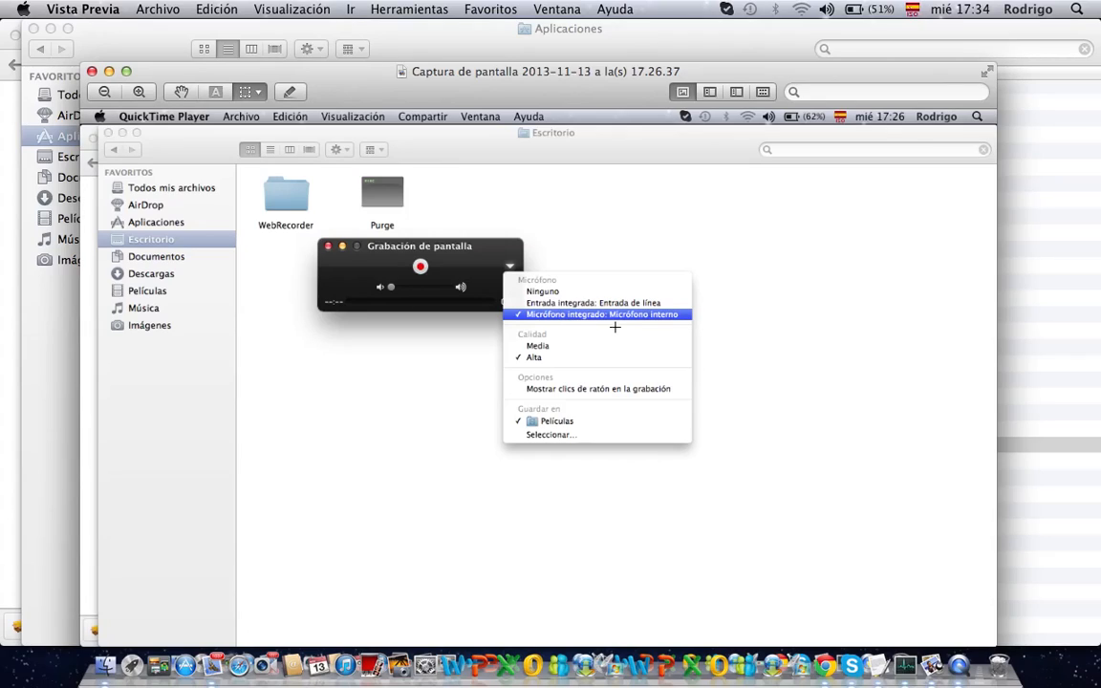
mouse_move(604, 323)
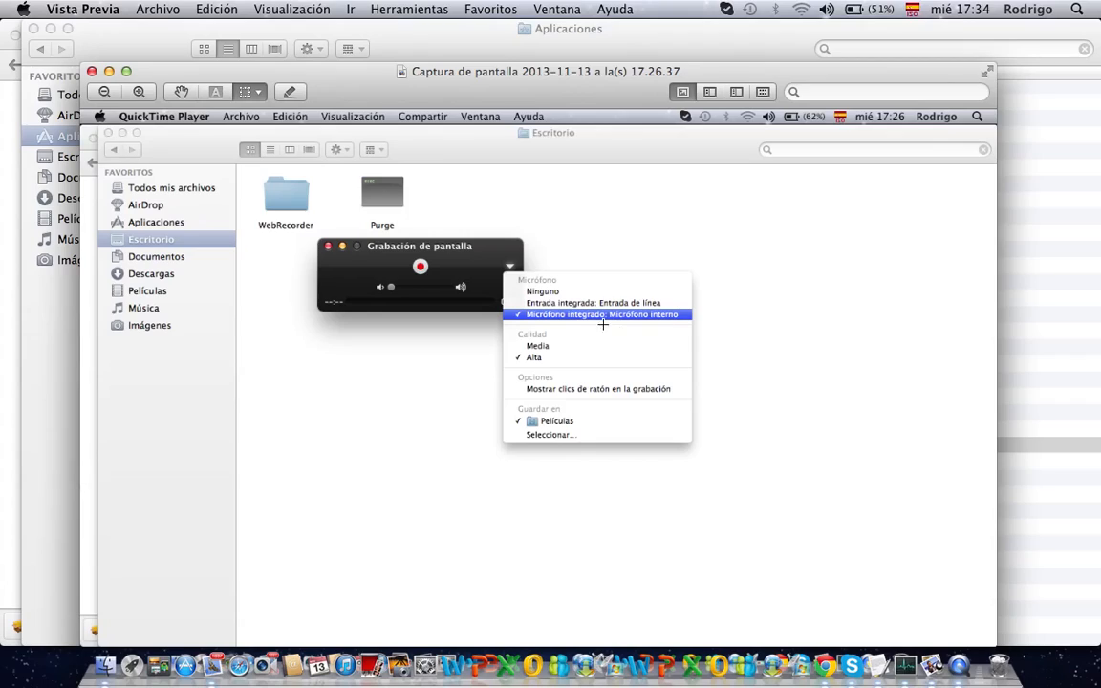
mouse_move(621, 313)
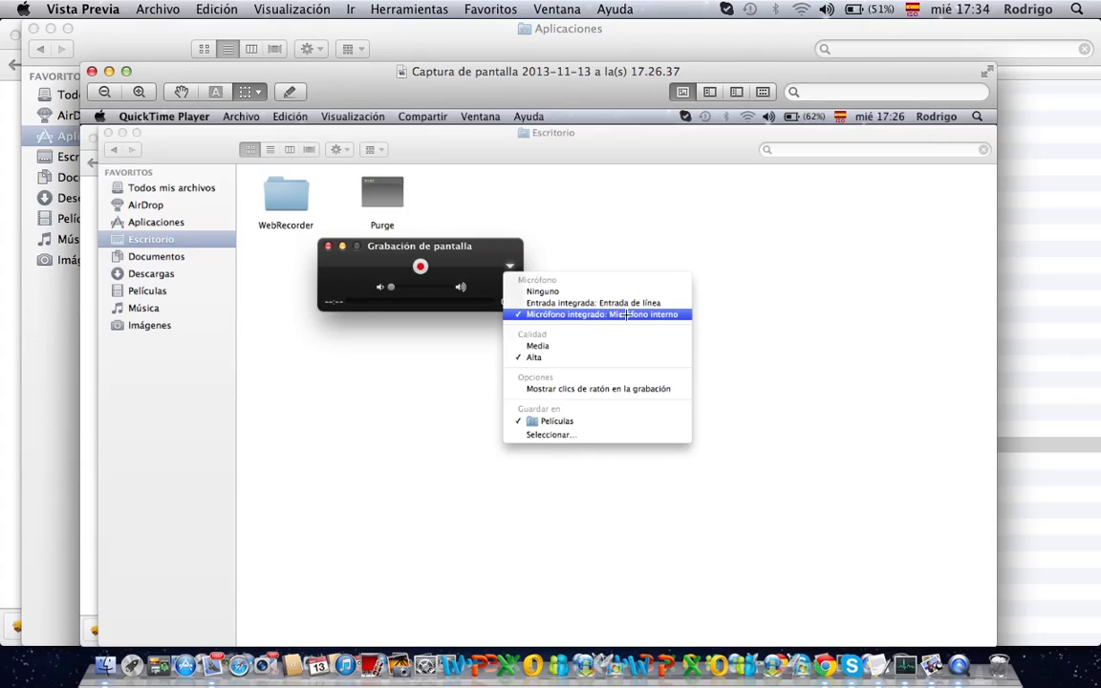
mouse_move(661, 318)
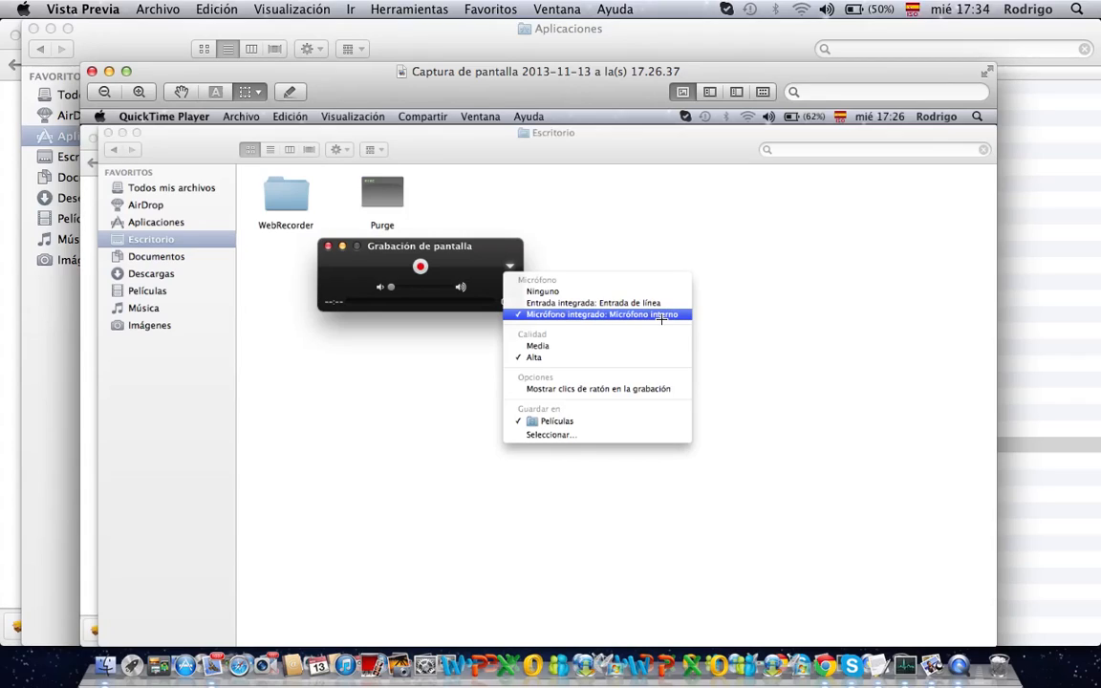
mouse_move(654, 321)
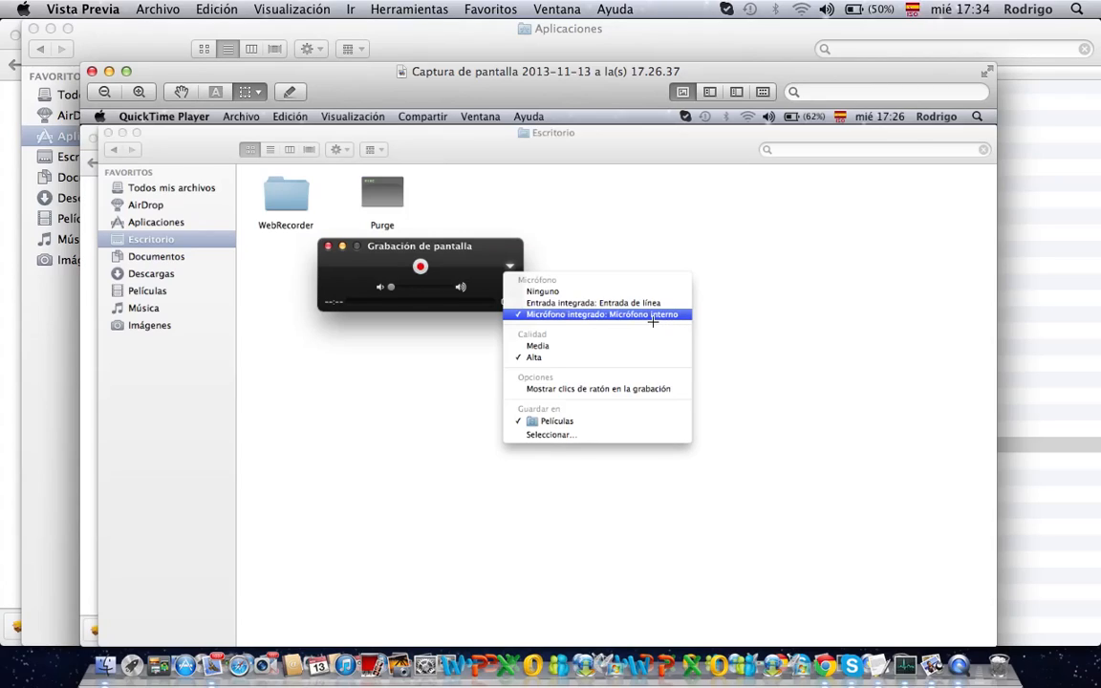
mouse_move(684, 314)
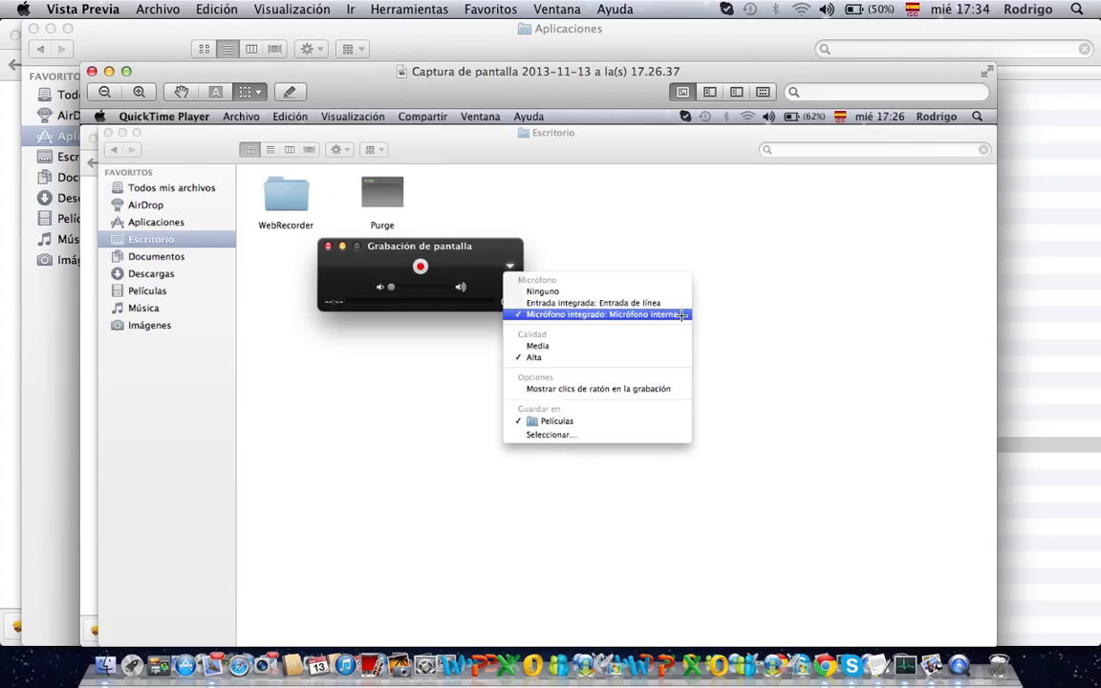
mouse_move(660, 321)
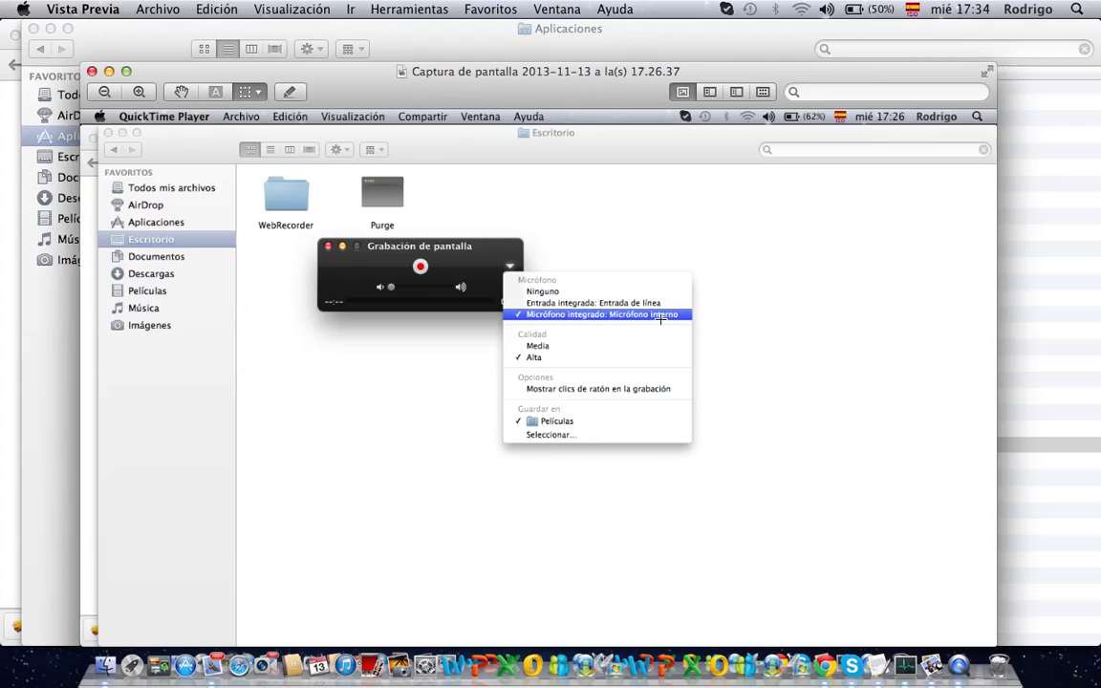
mouse_move(623, 325)
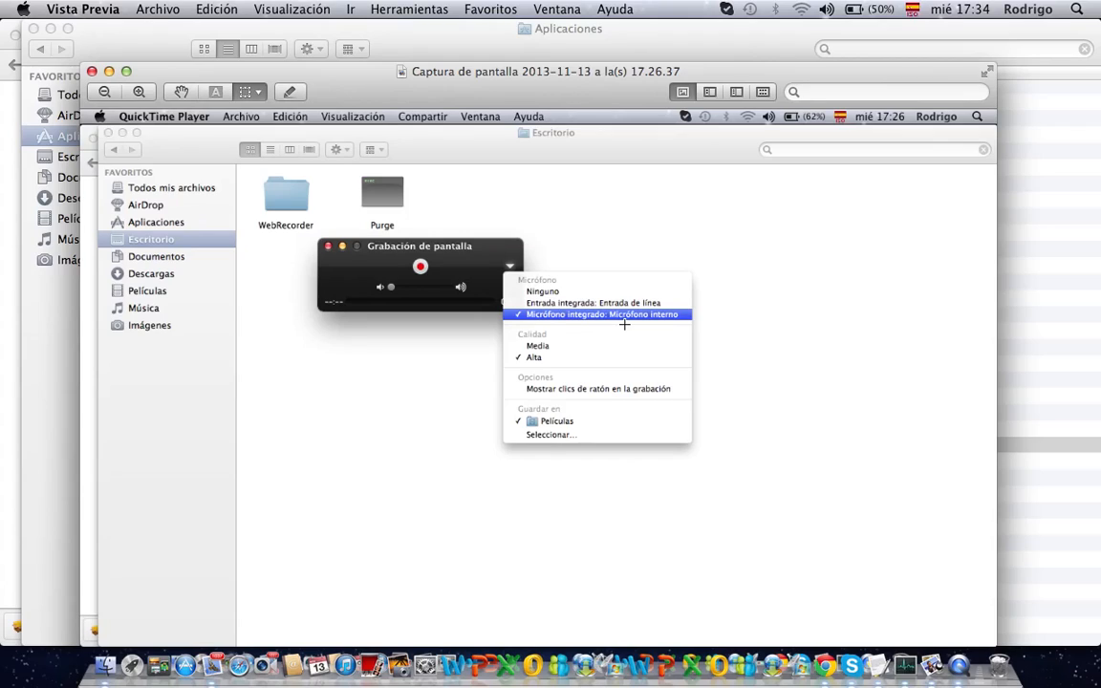
mouse_move(589, 316)
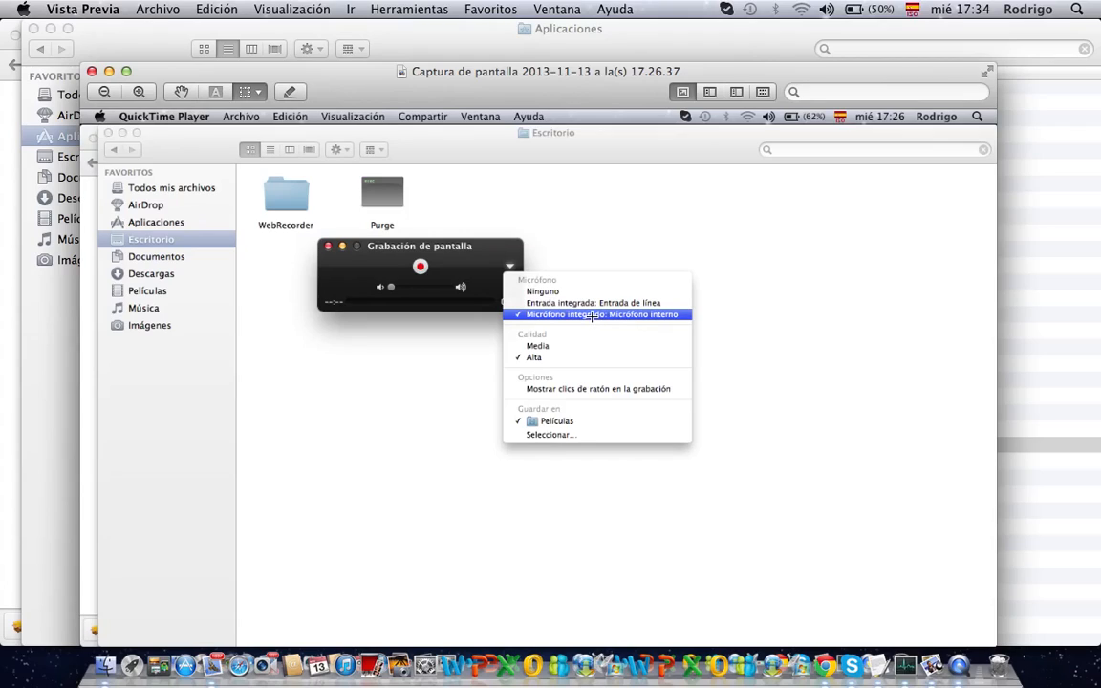
mouse_move(386, 329)
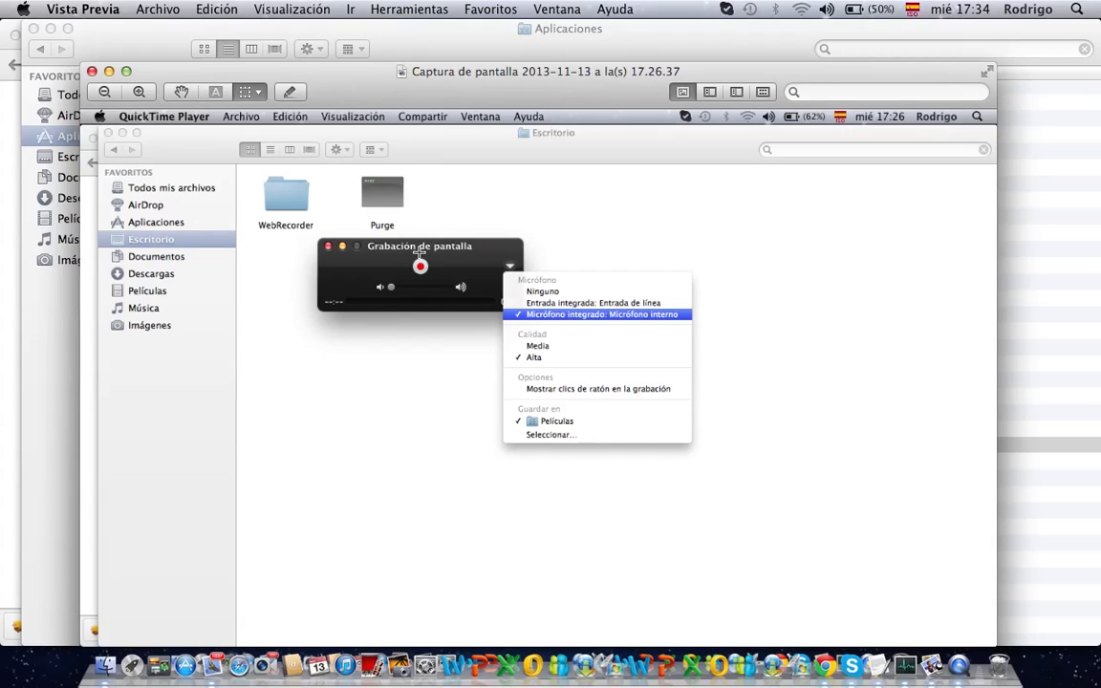
mouse_move(419, 268)
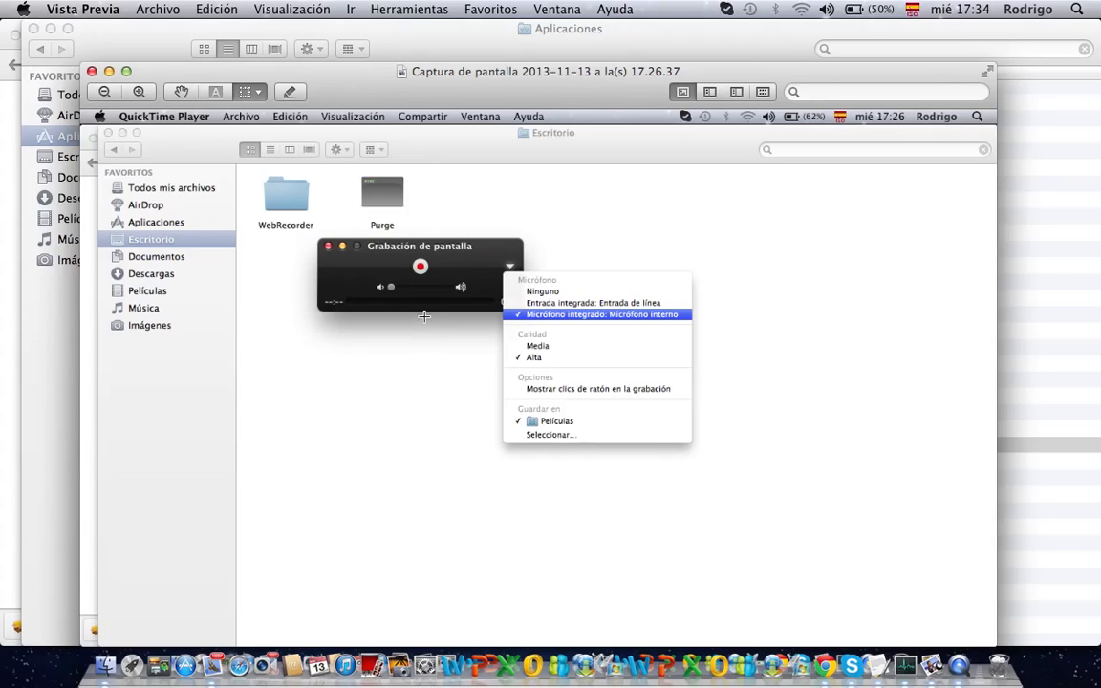
mouse_move(430, 349)
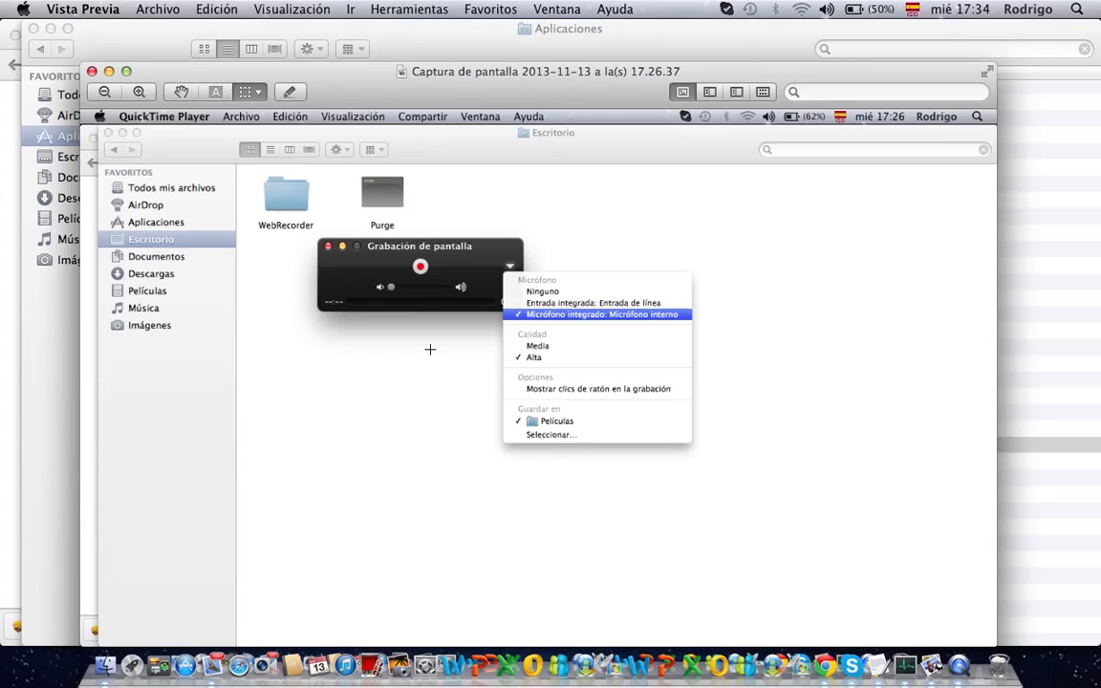